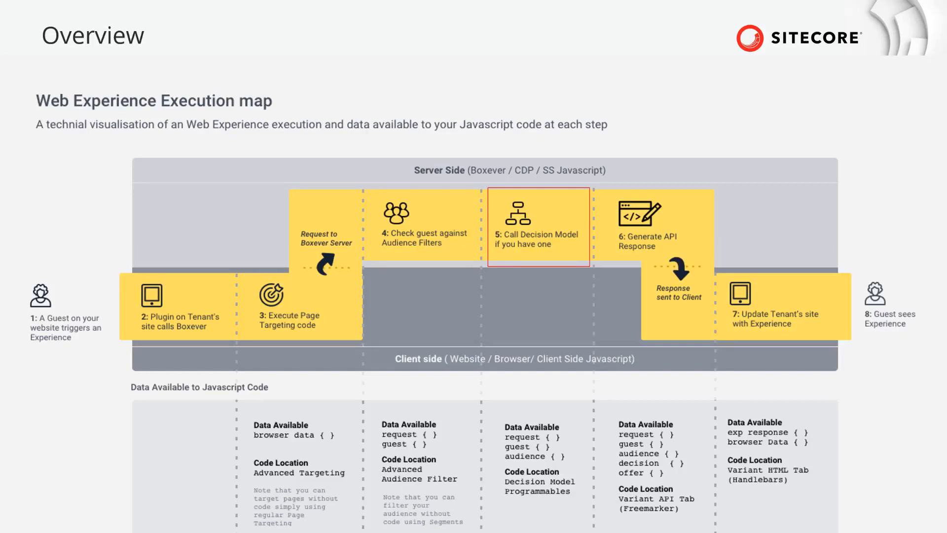
# - Advance past the Creating a Web Experience slide and bring up the live tenant dashboard in the browser
pyautogui.click(655, 225)
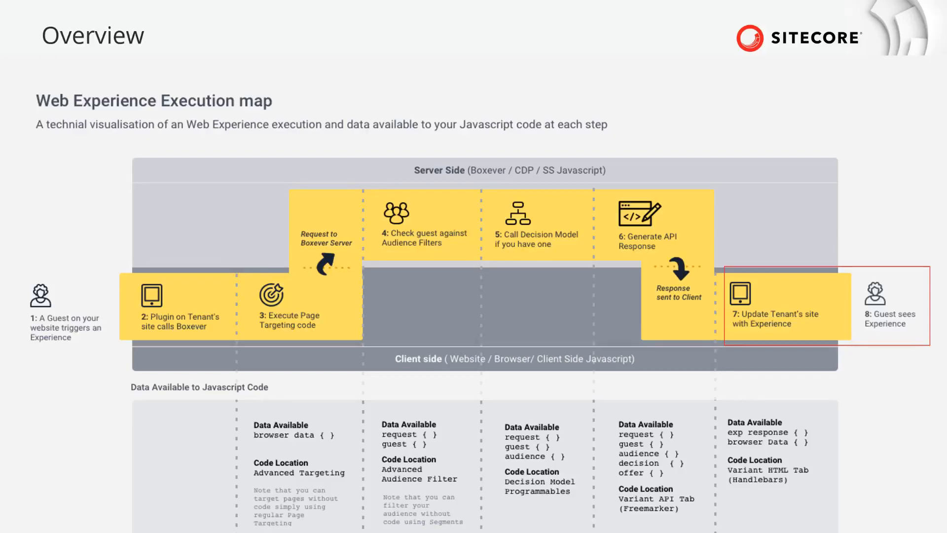
pyautogui.press('Right')
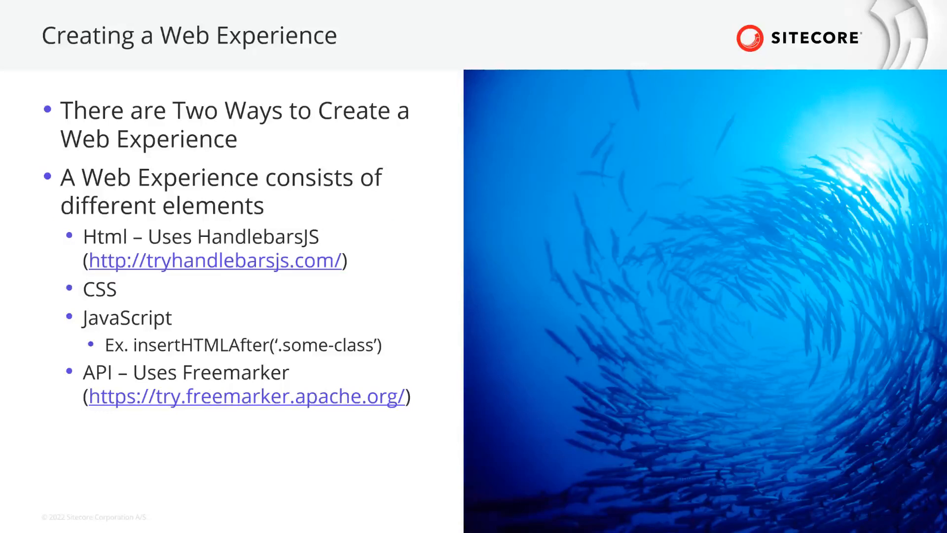
pyautogui.moveTo(60, 277); pyautogui.dragTo(151, 302)
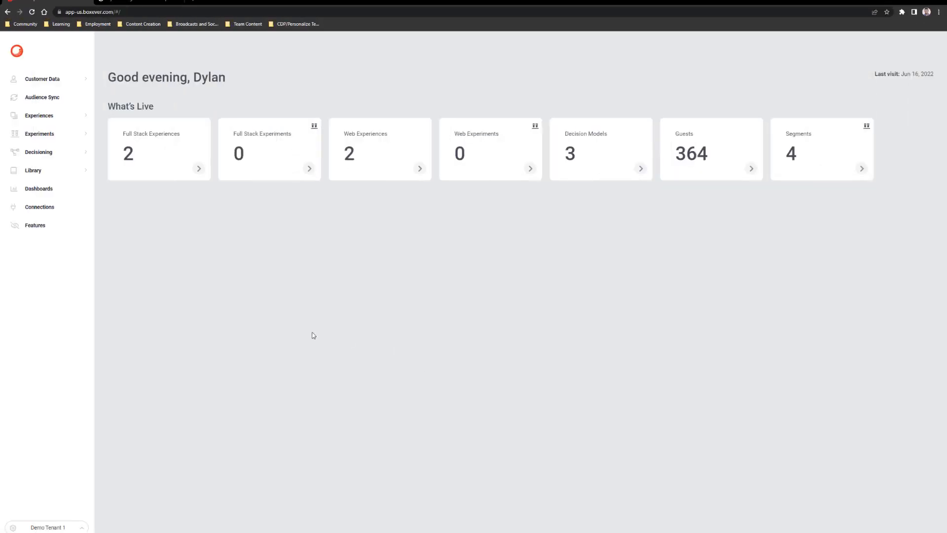
pyautogui.moveTo(188, 268)
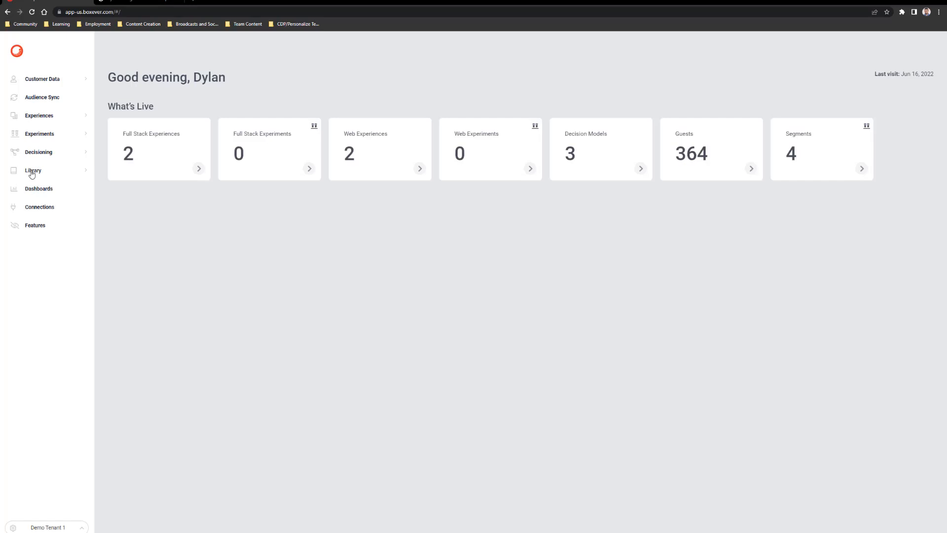
# - Show the Library's Web Templates list with the published Featured Blog Post template
pyautogui.click(34, 171)
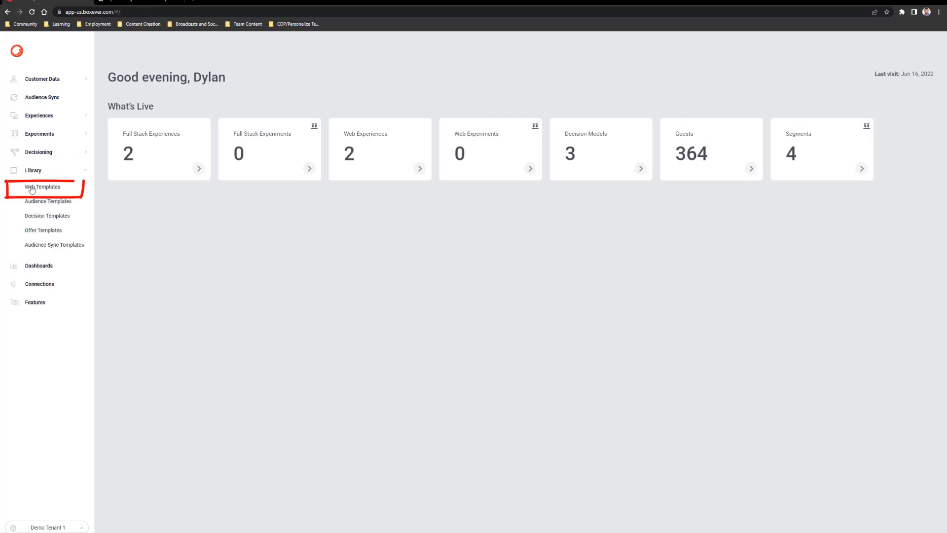
pyautogui.click(42, 186)
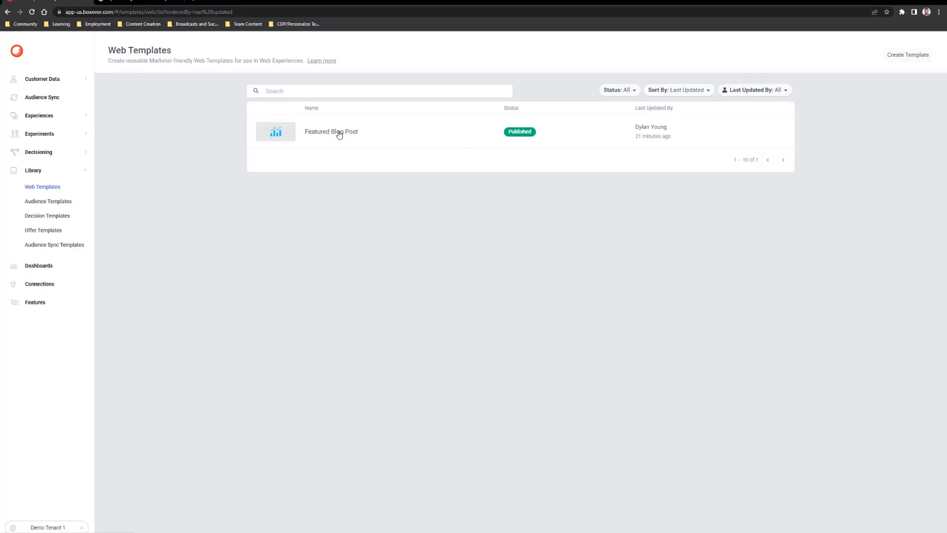
# - Open the Featured Blog Post template in the editor to view its HTML markup
pyautogui.click(332, 131)
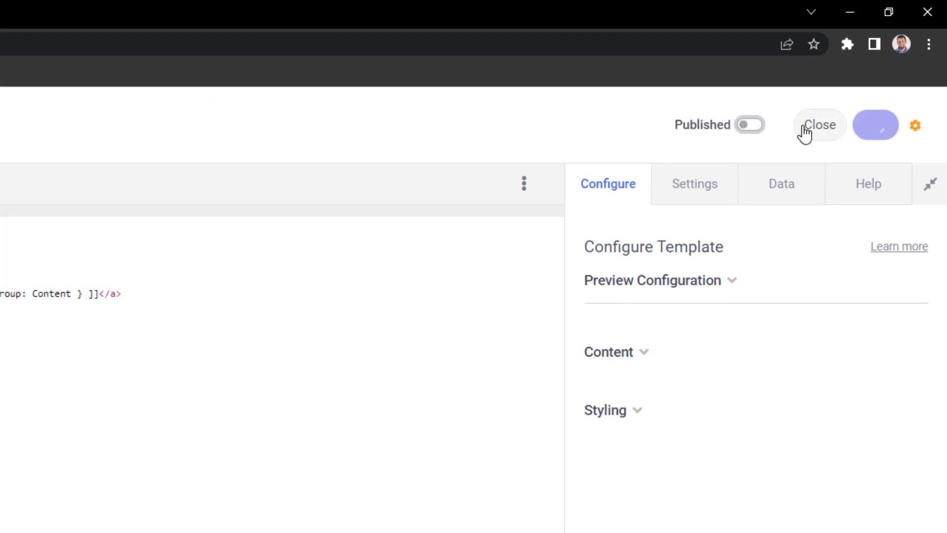
pyautogui.click(875, 126)
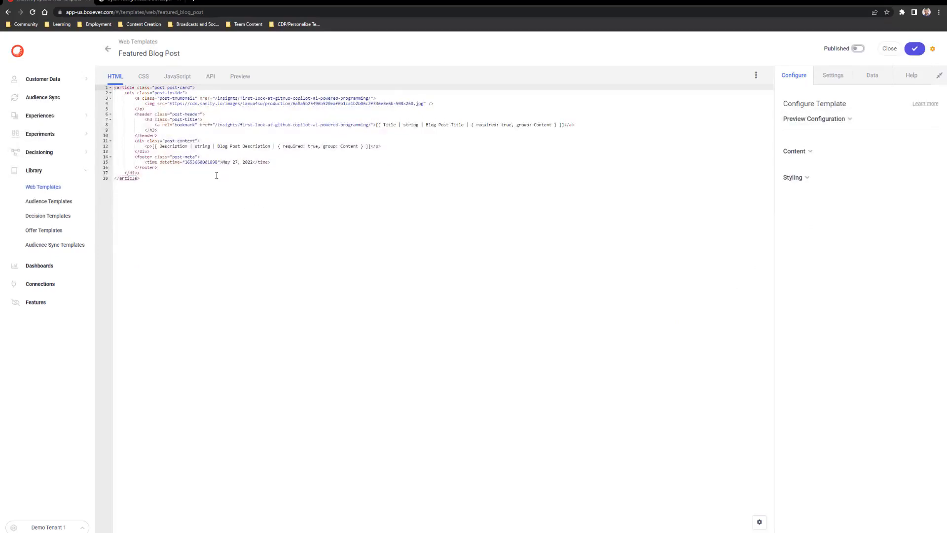
pyautogui.click(114, 76)
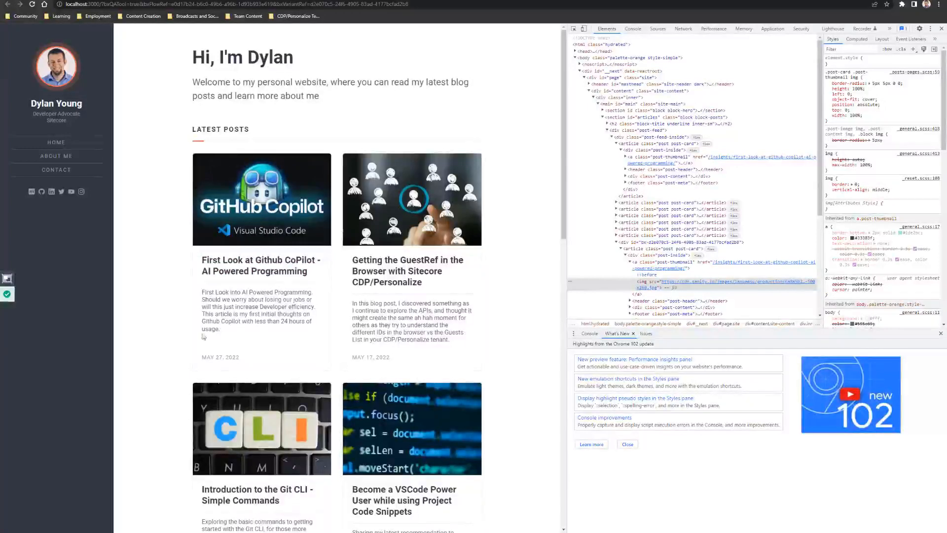
pyautogui.moveTo(326, 228)
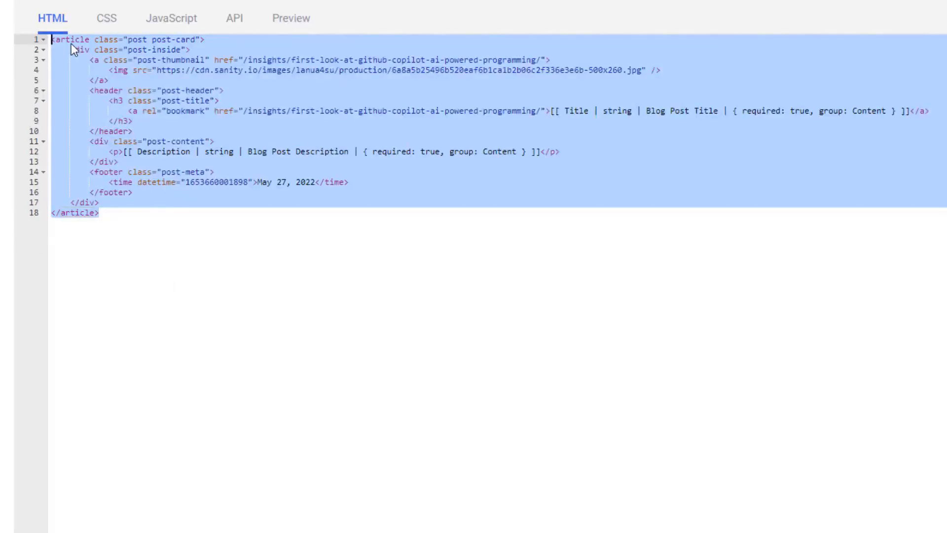
pyautogui.moveTo(162, 68)
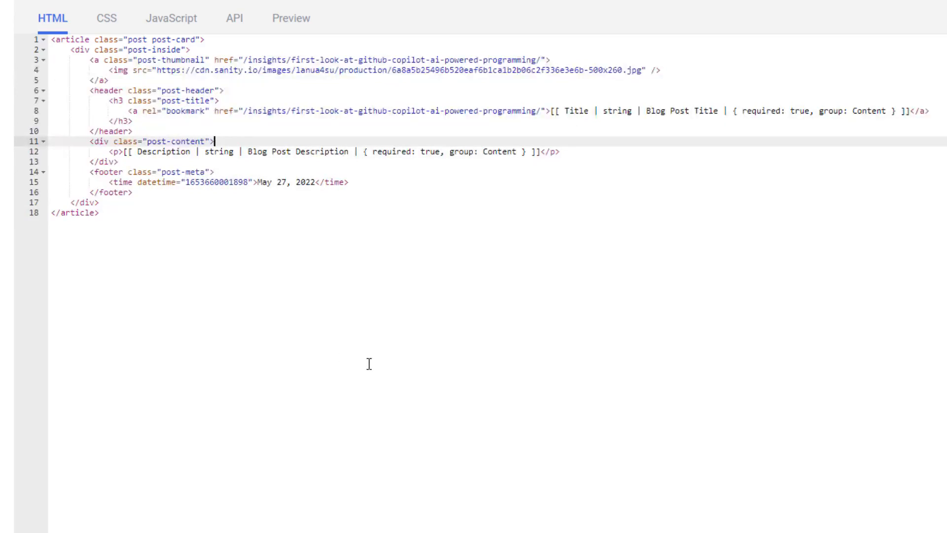
pyautogui.moveTo(155, 301)
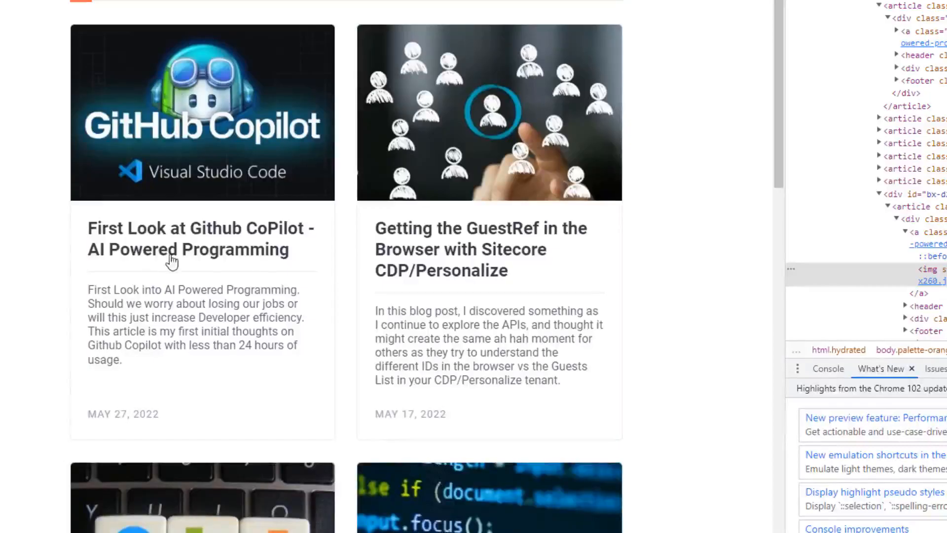
pyautogui.moveTo(88, 289); pyautogui.dragTo(122, 359)
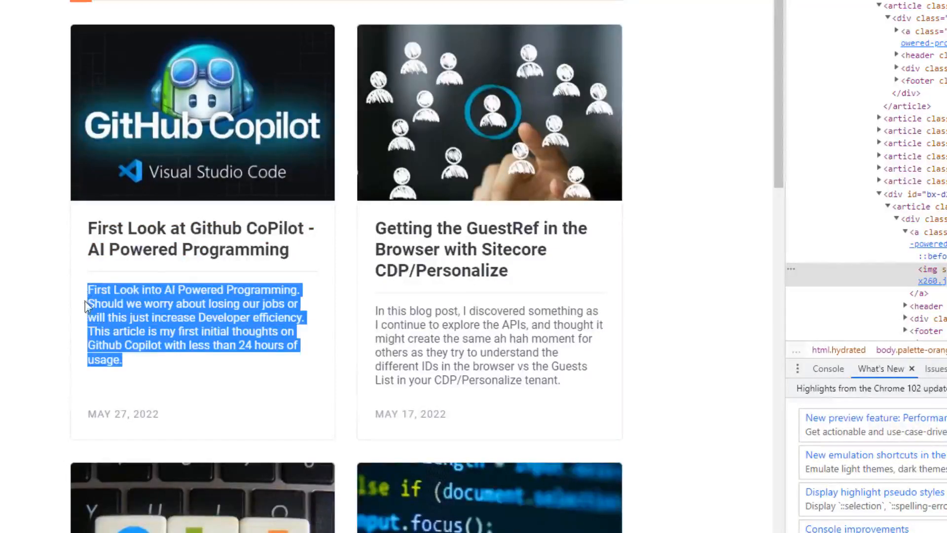
pyautogui.click(124, 414)
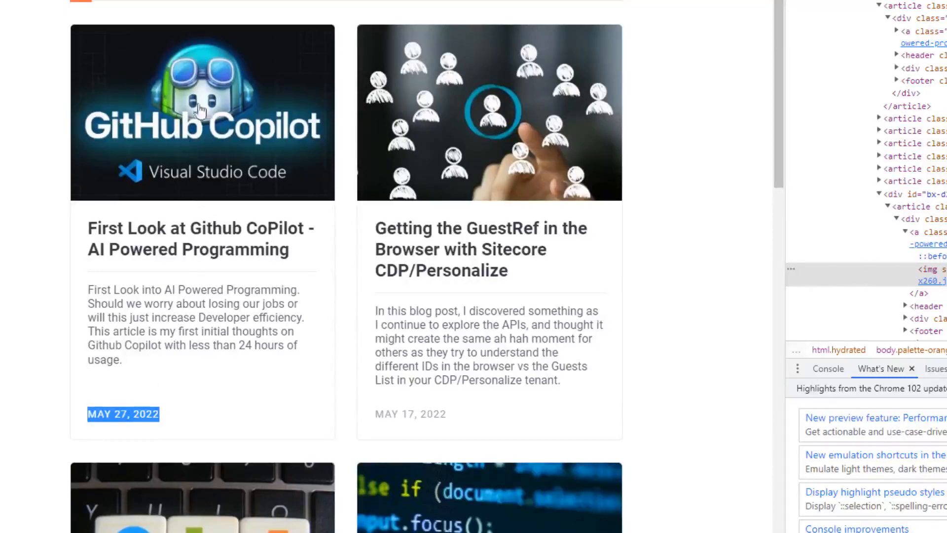
pyautogui.moveTo(187, 348)
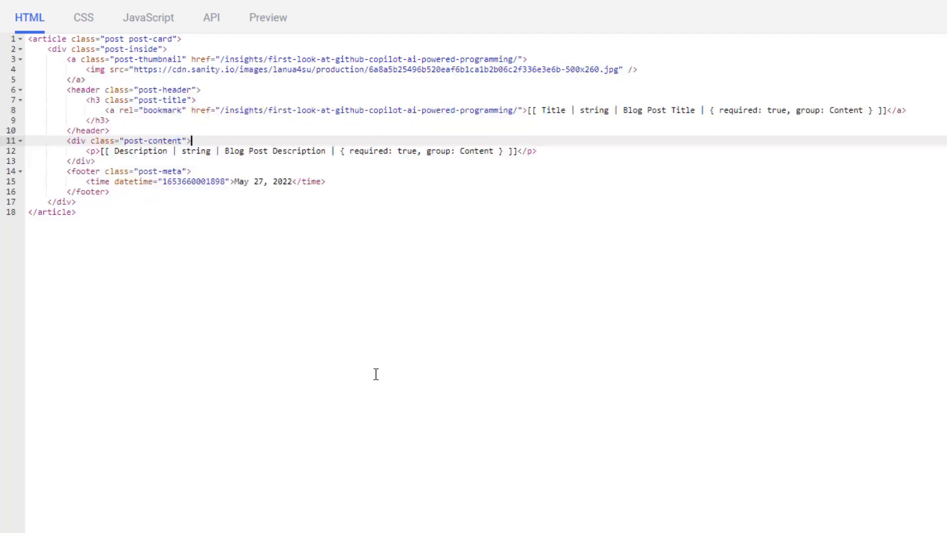
pyautogui.click(533, 109)
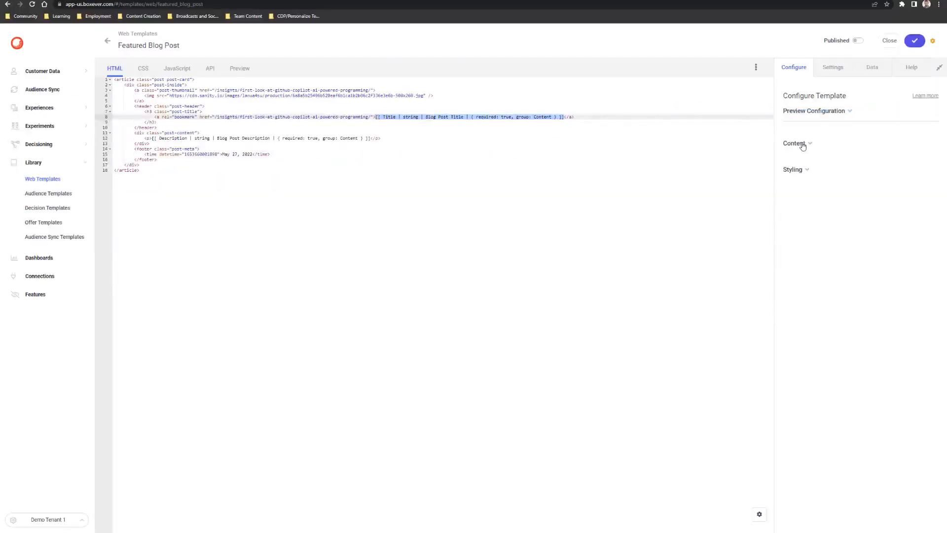
pyautogui.click(796, 143)
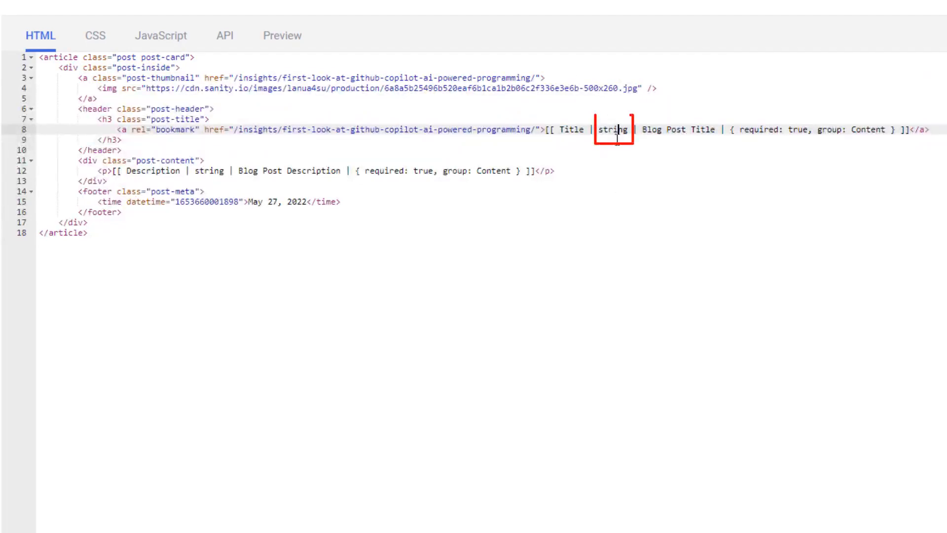
pyautogui.doubleClick(610, 130)
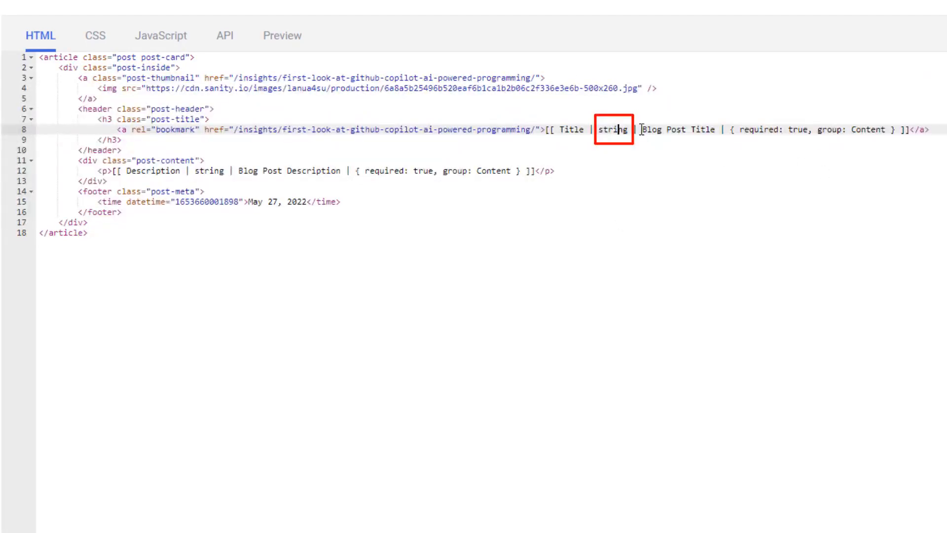
pyautogui.doubleClick(677, 130)
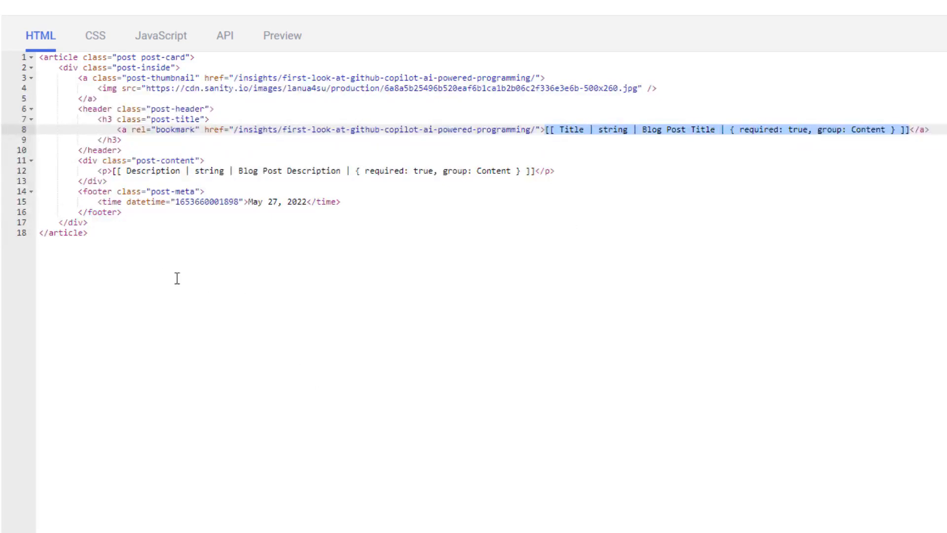
pyautogui.press('Enter')
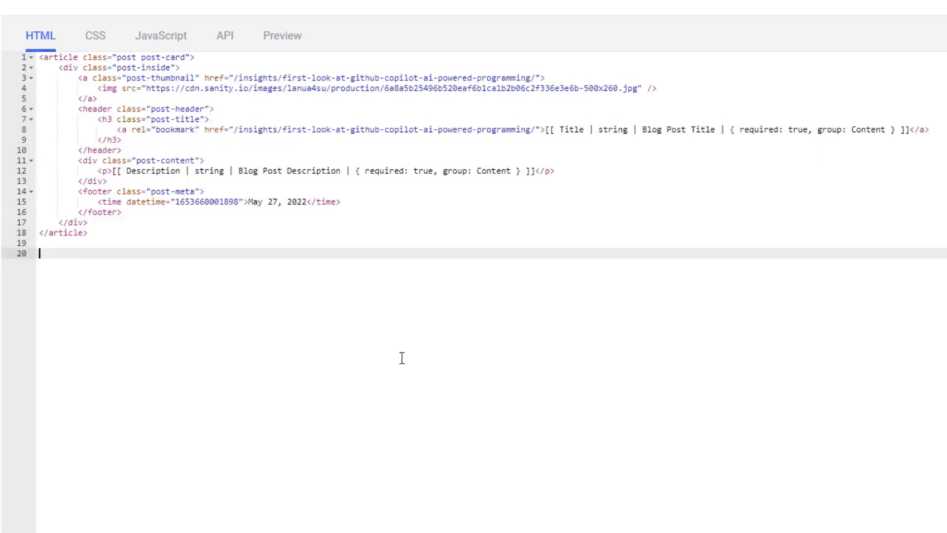
pyautogui.write('[[ Title | string | Blog Post Title | { required: true, group: Content } ]]')
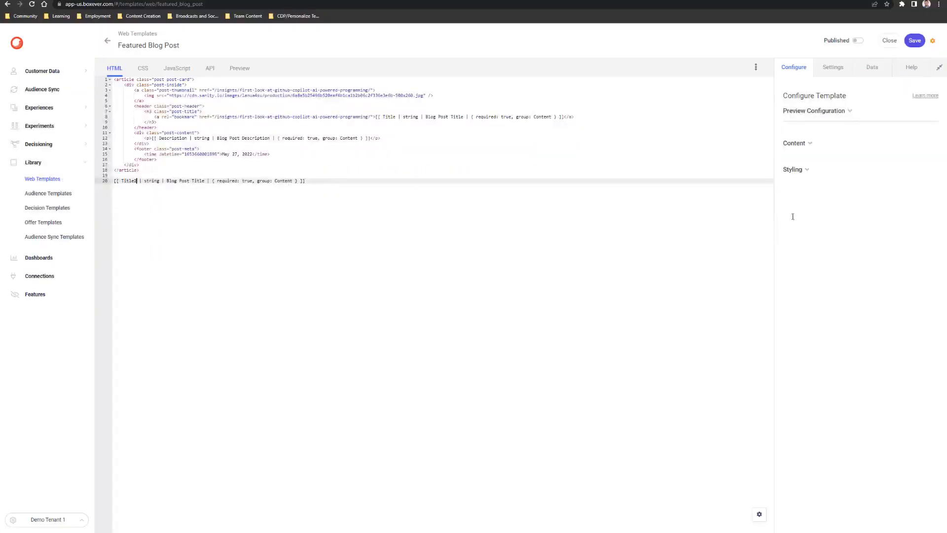
pyautogui.click(795, 144)
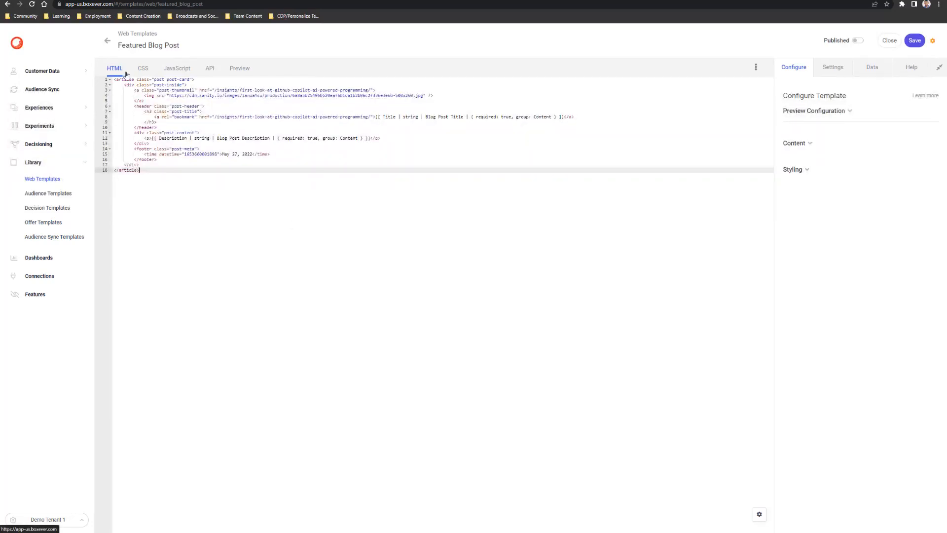
# - Review the CSS Border colour parameter and its Styling colour picker, then view the JavaScript code
pyautogui.click(143, 68)
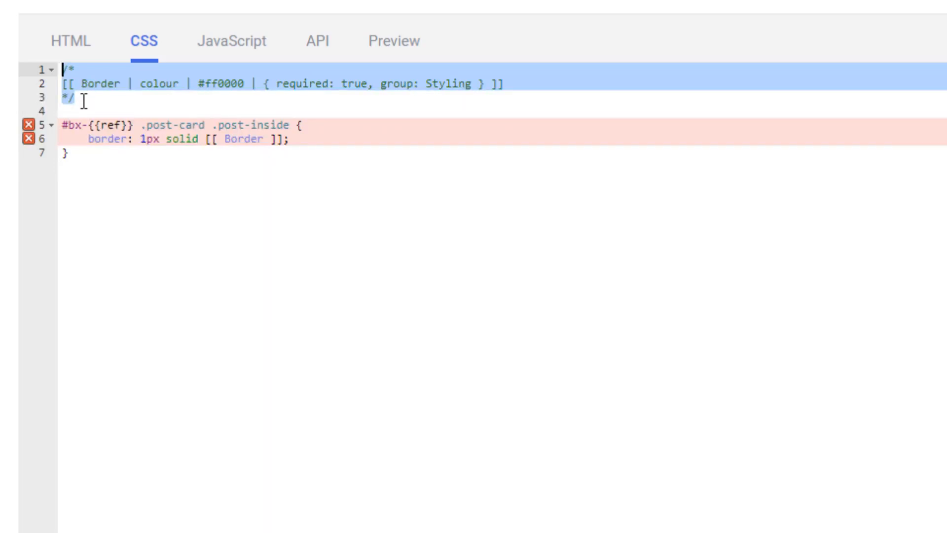
pyautogui.moveTo(252, 143)
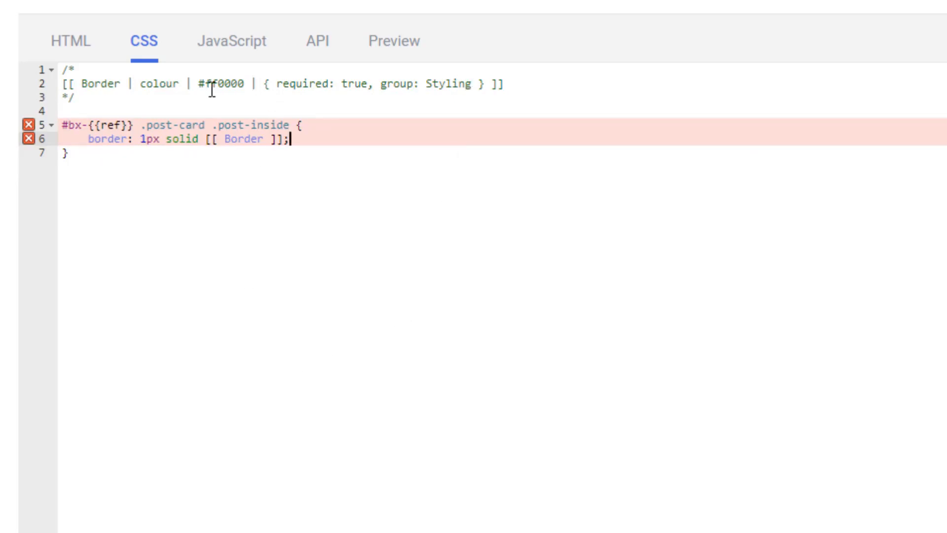
pyautogui.moveTo(238, 152)
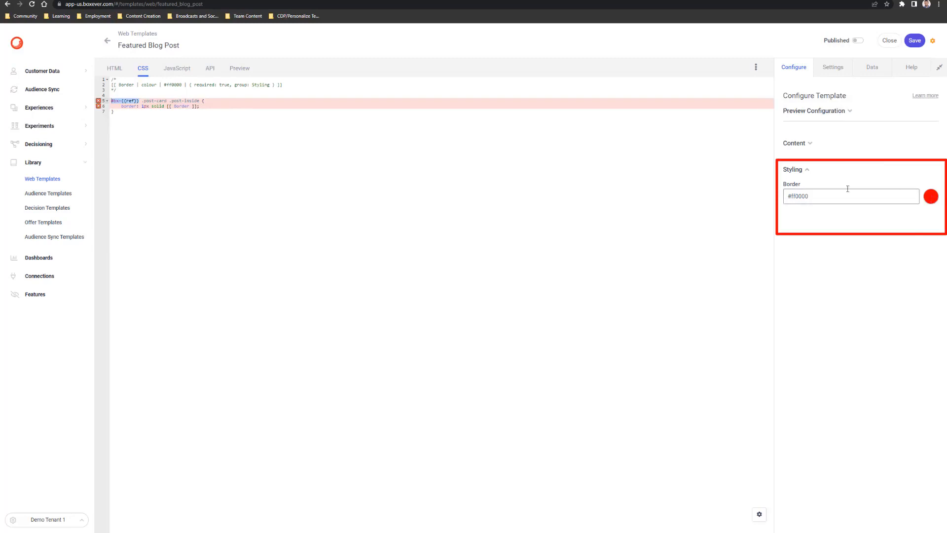
pyautogui.click(929, 196)
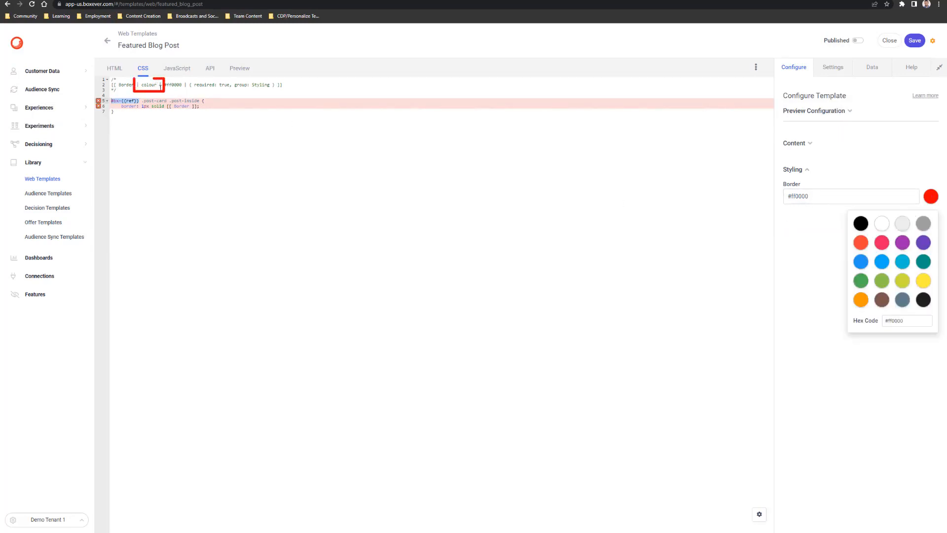
pyautogui.click(176, 68)
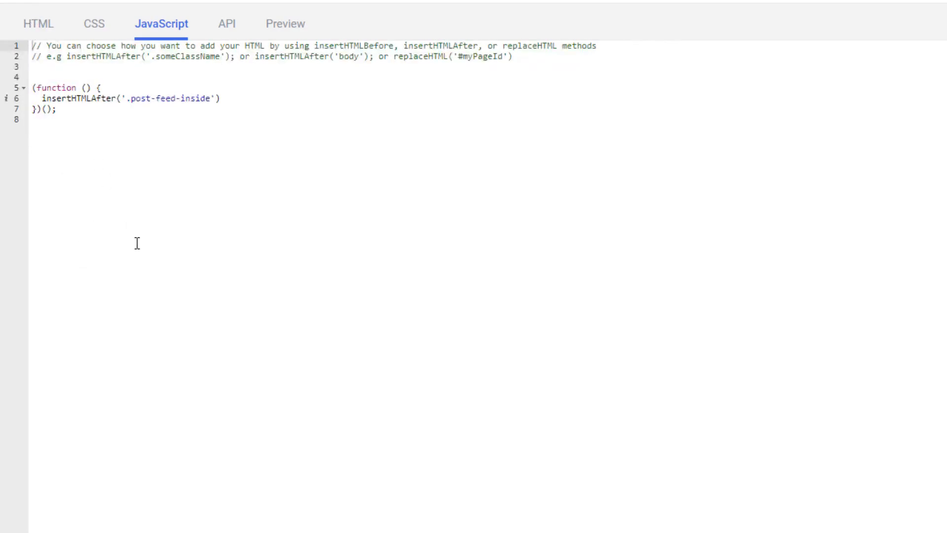
# - Switch to the template's API response code tab
pyautogui.click(79, 94)
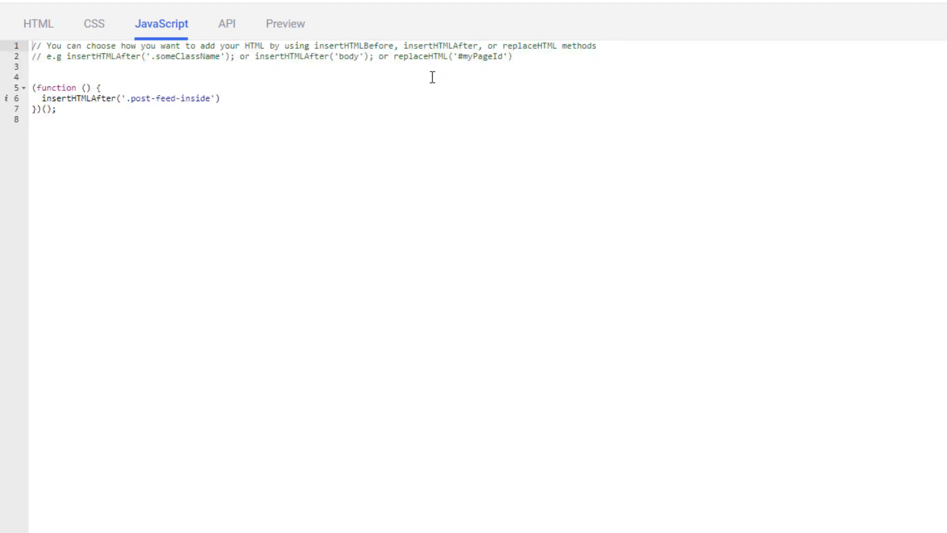
pyautogui.moveTo(7, 97)
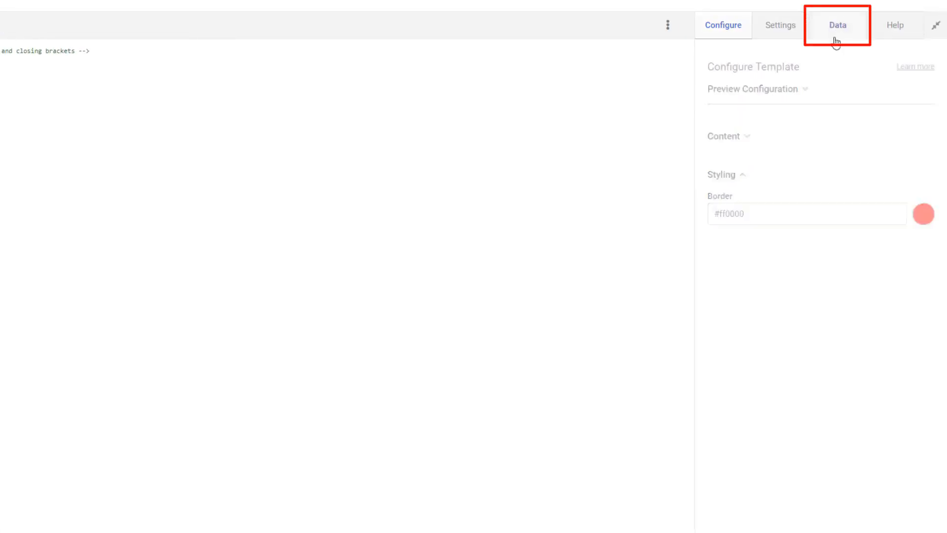
# - Copy the guest identifiers[0].ref path in Freemarker format from the Data model
pyautogui.click(837, 26)
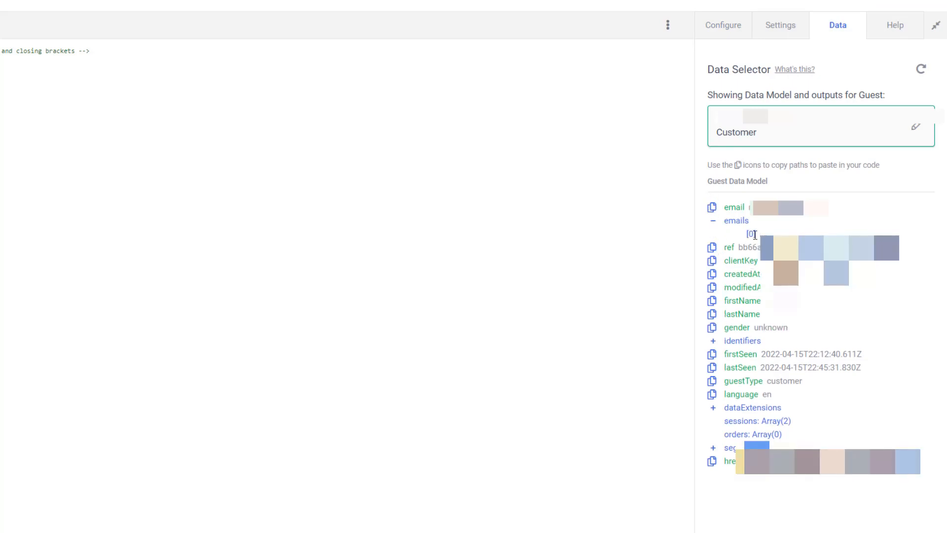
pyautogui.click(712, 340)
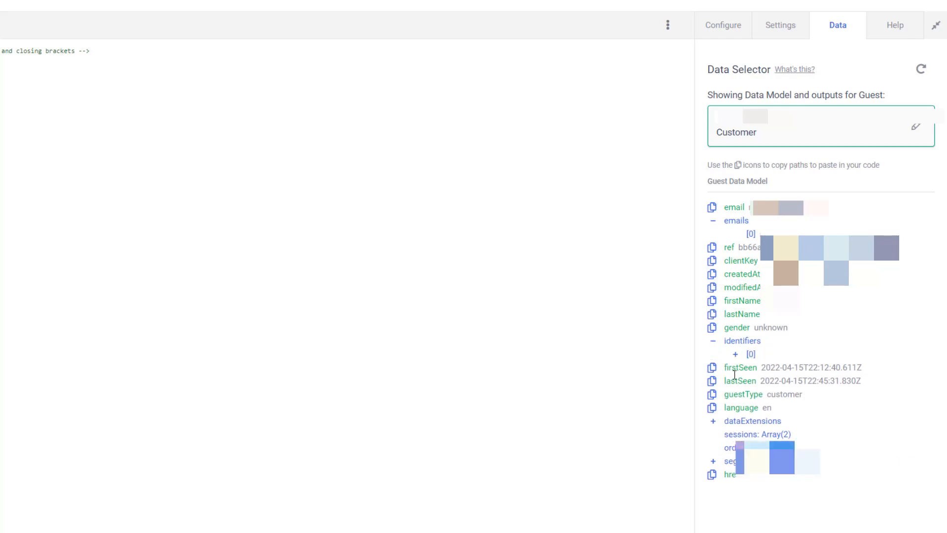
pyautogui.click(736, 355)
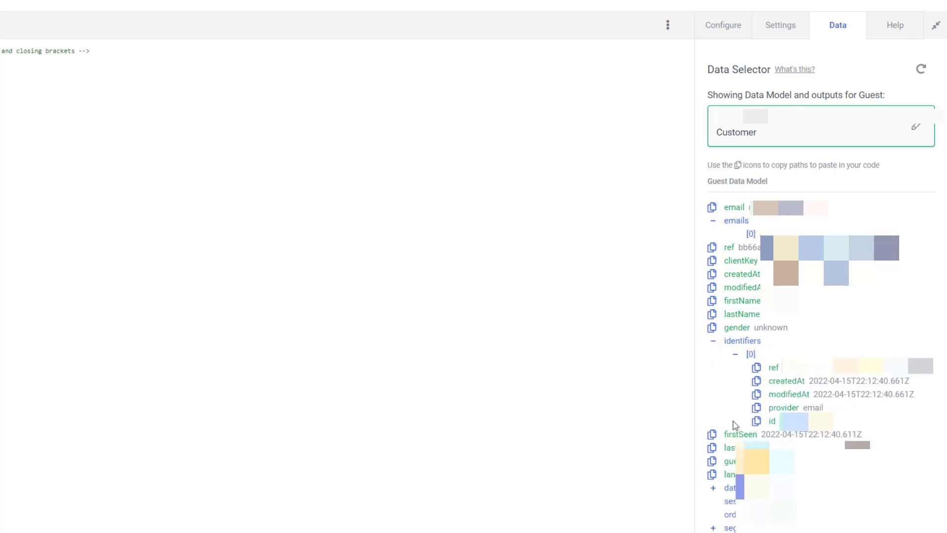
pyautogui.moveTo(769, 376)
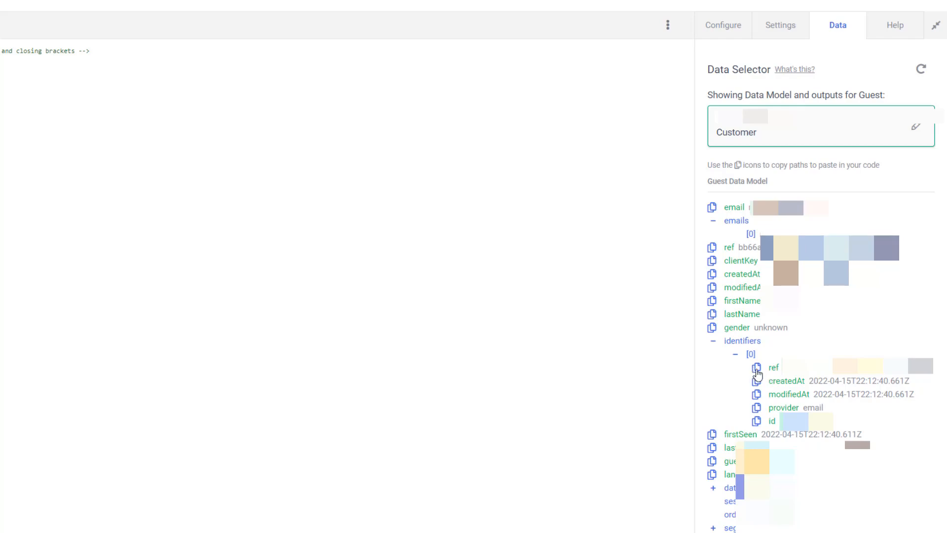
pyautogui.click(757, 368)
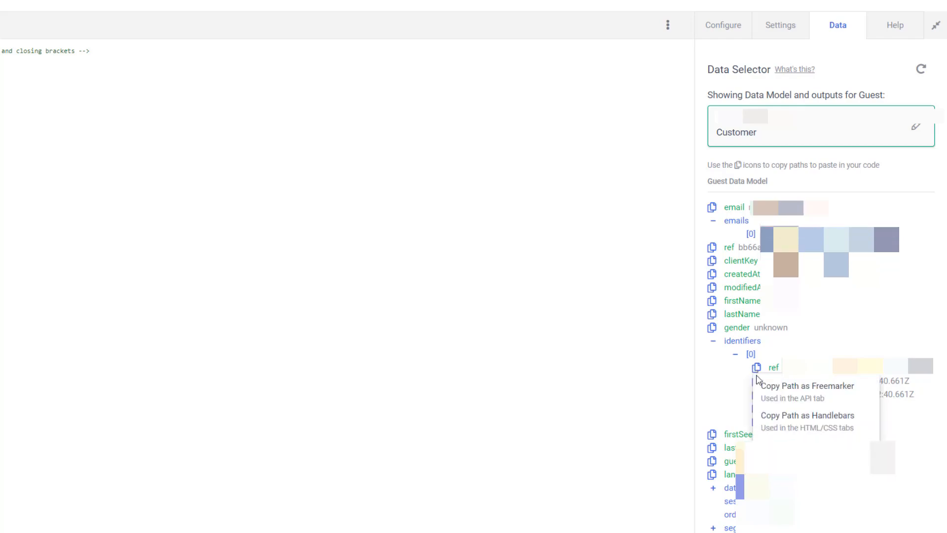
pyautogui.moveTo(780, 390)
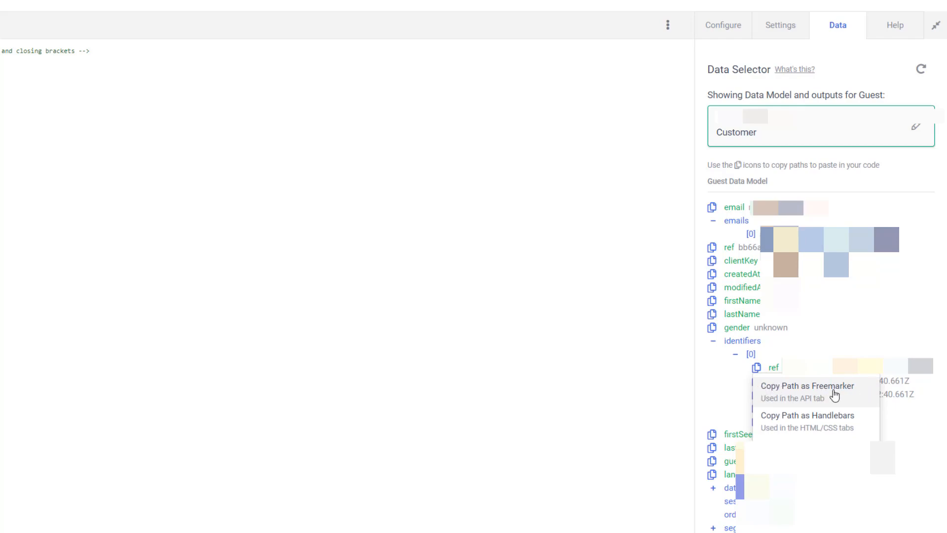
pyautogui.click(808, 386)
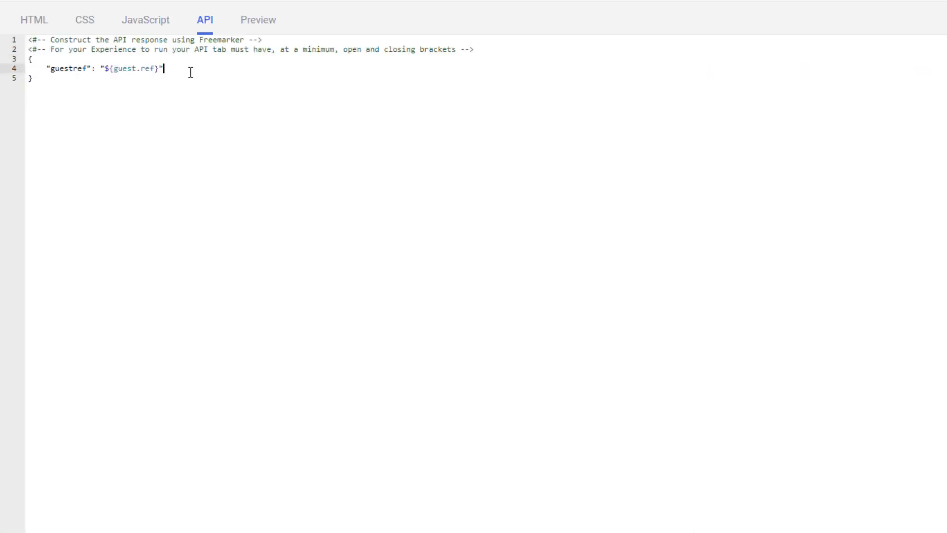
# - Paste ${guest.identifiers[0].ref} into the API code, then remove it again
pyautogui.write('${guest.identifiers[0].ref}')
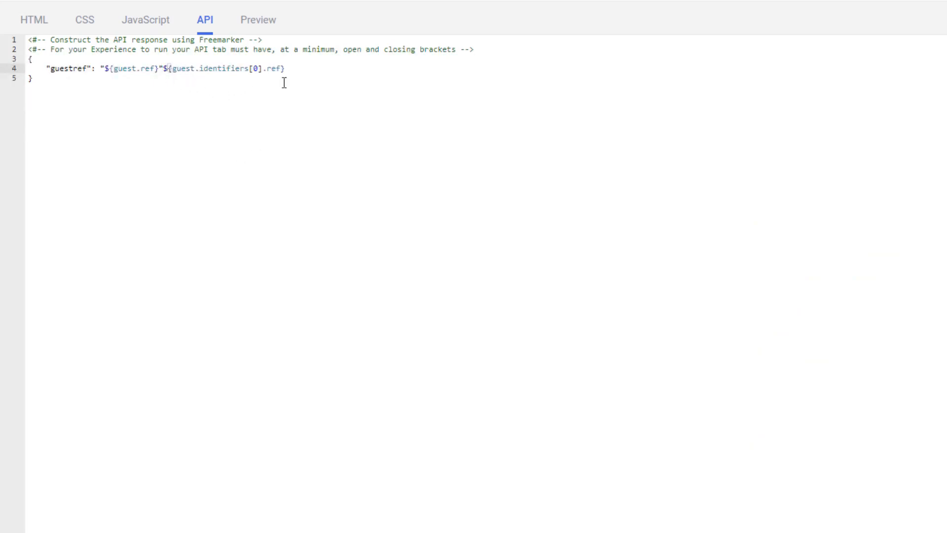
pyautogui.moveTo(176, 68); pyautogui.dragTo(284, 68)
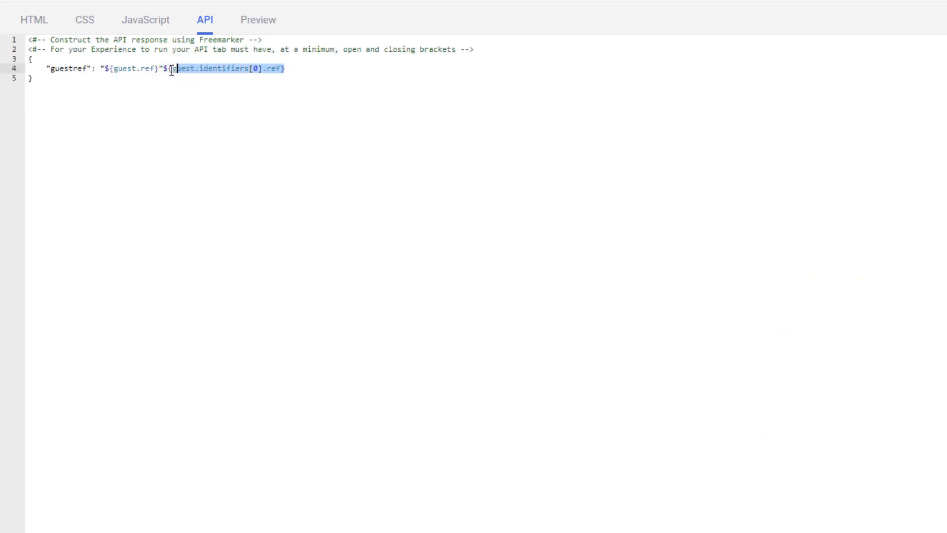
pyautogui.press('Delete')
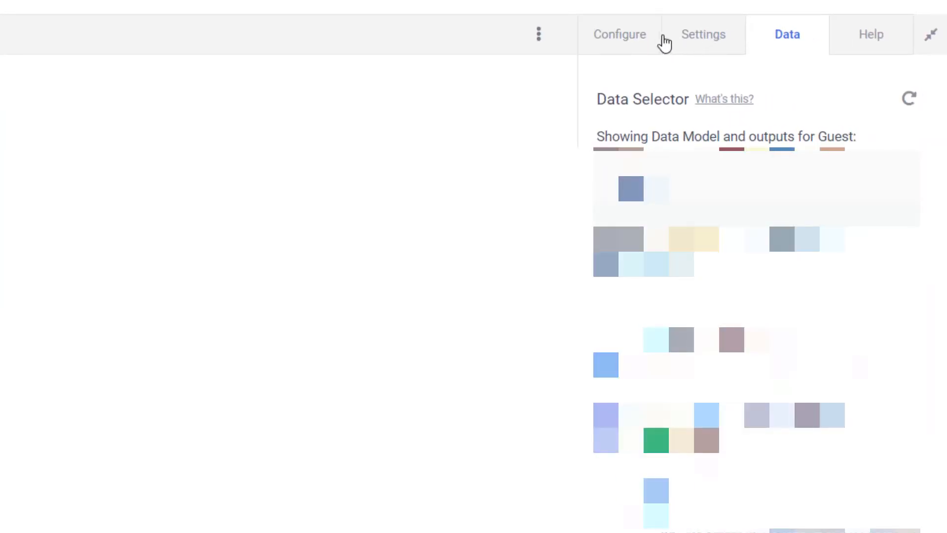
# - Tour the Configure, Help and Settings panels, landing in the empty Description field
pyautogui.click(620, 34)
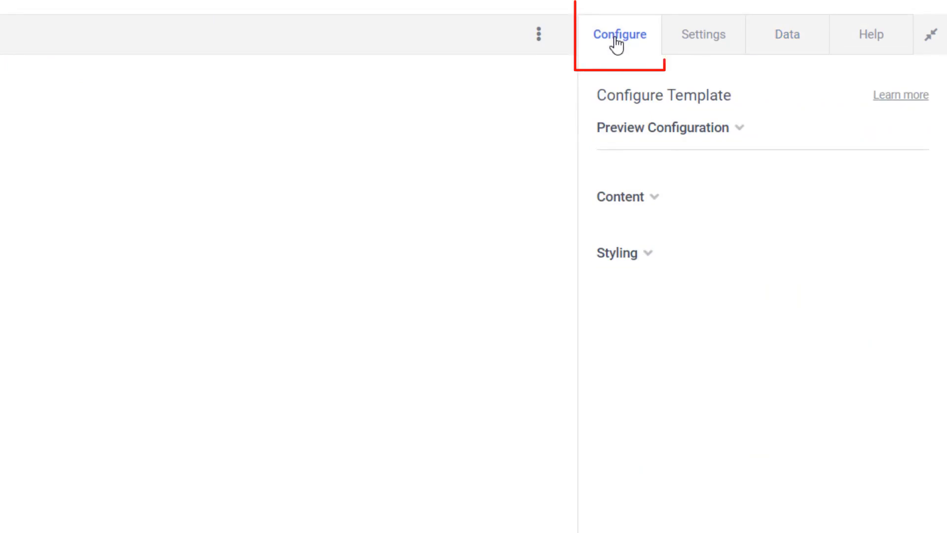
pyautogui.moveTo(898, 53)
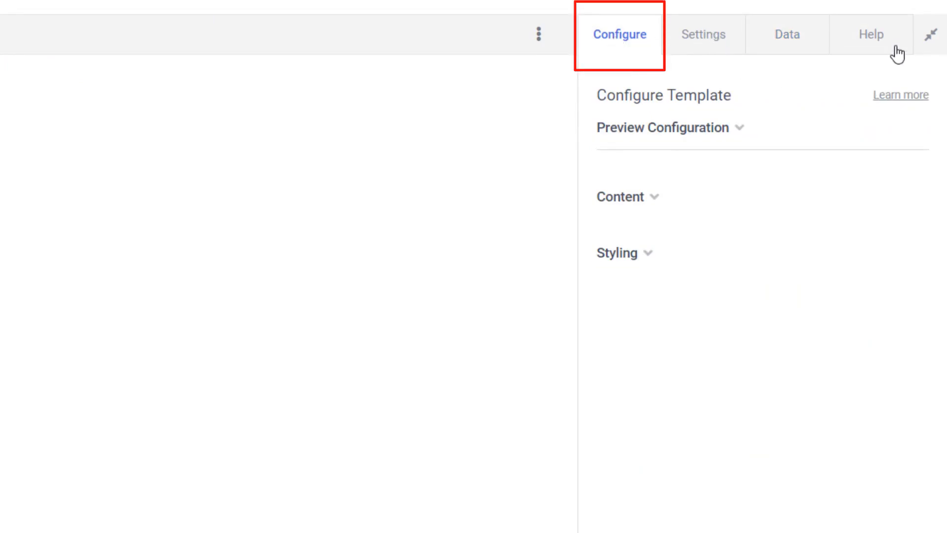
pyautogui.click(871, 34)
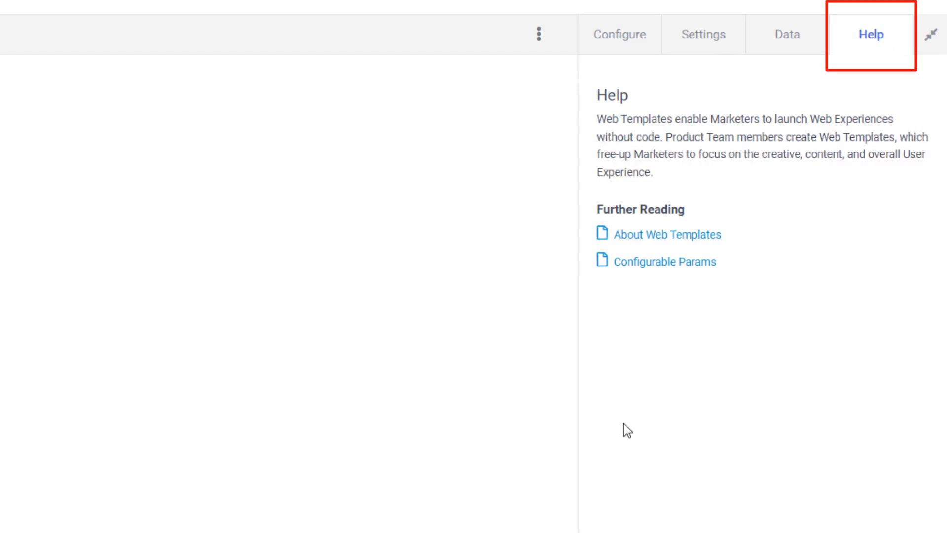
pyautogui.moveTo(720, 33)
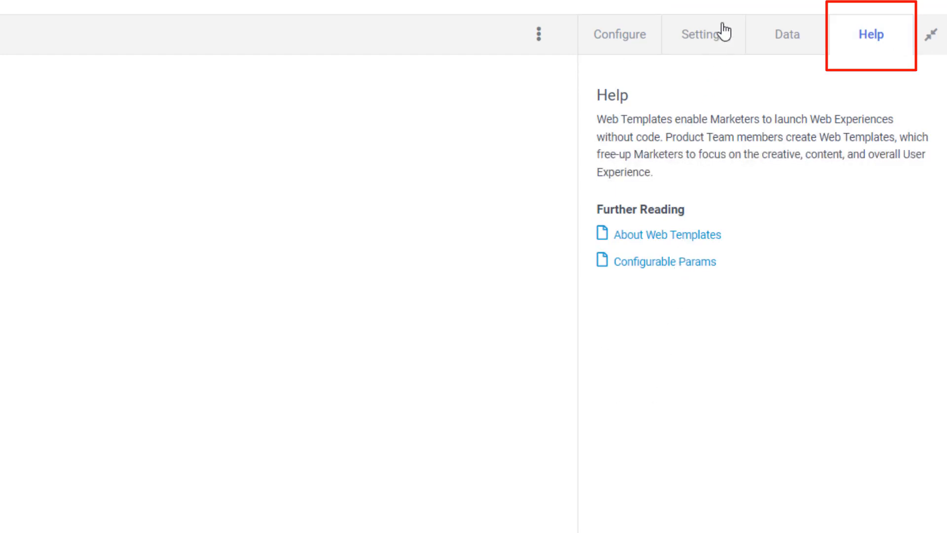
pyautogui.click(703, 34)
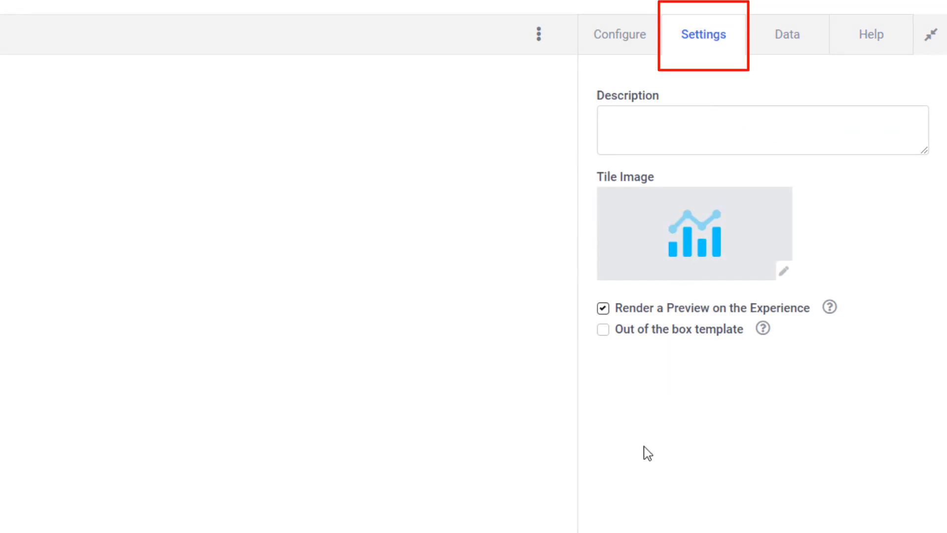
pyautogui.moveTo(644, 458)
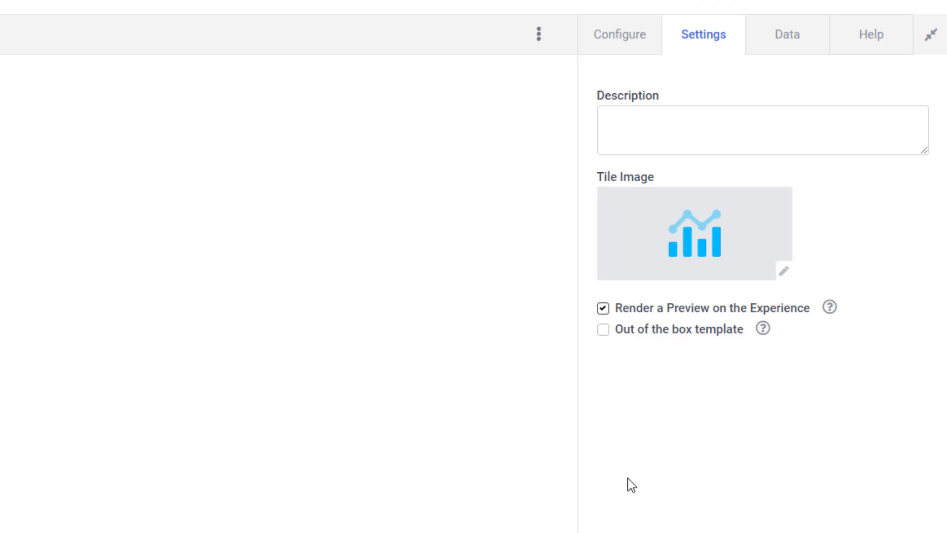
pyautogui.click(762, 129)
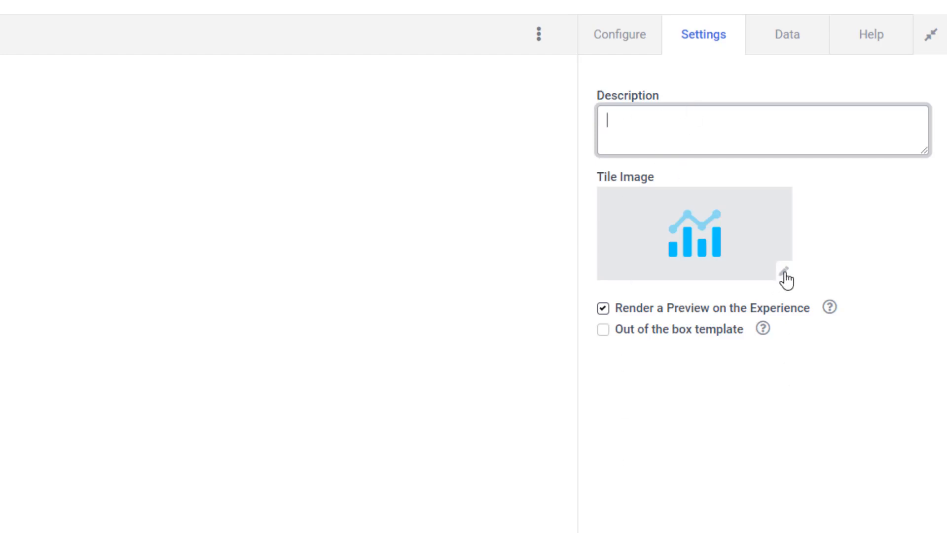
# - Keep the chart icon as the tile image and enable Render a Preview on the Experience
pyautogui.click(784, 279)
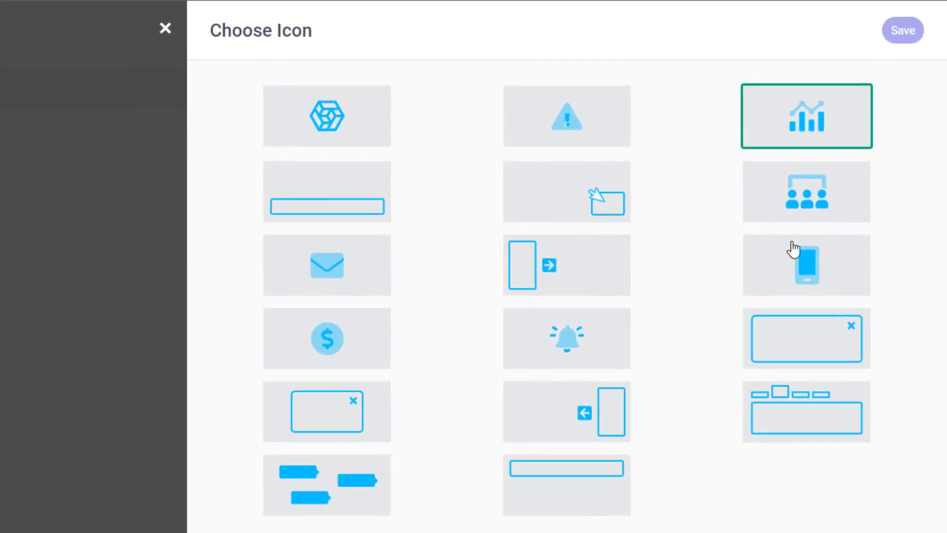
pyautogui.moveTo(395, 105)
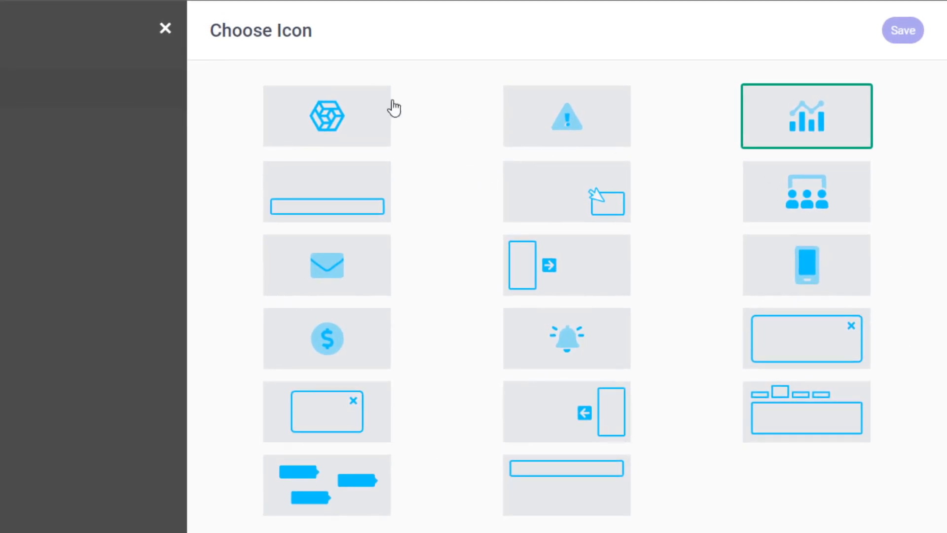
pyautogui.click(902, 30)
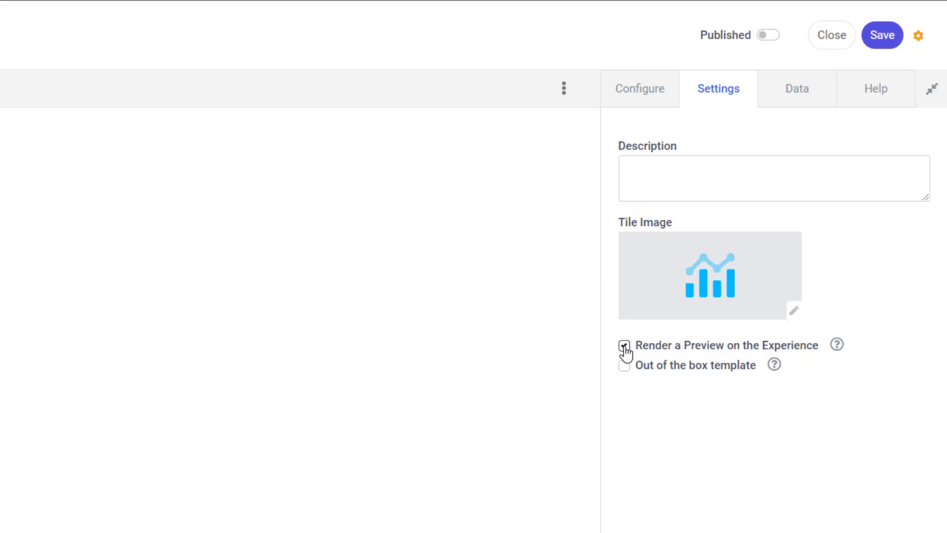
pyautogui.click(624, 345)
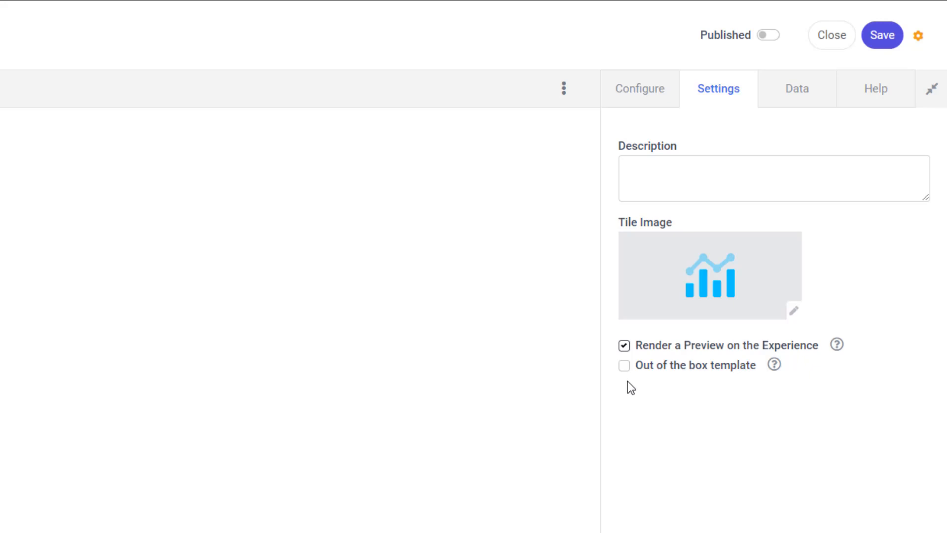
pyautogui.moveTo(774, 379)
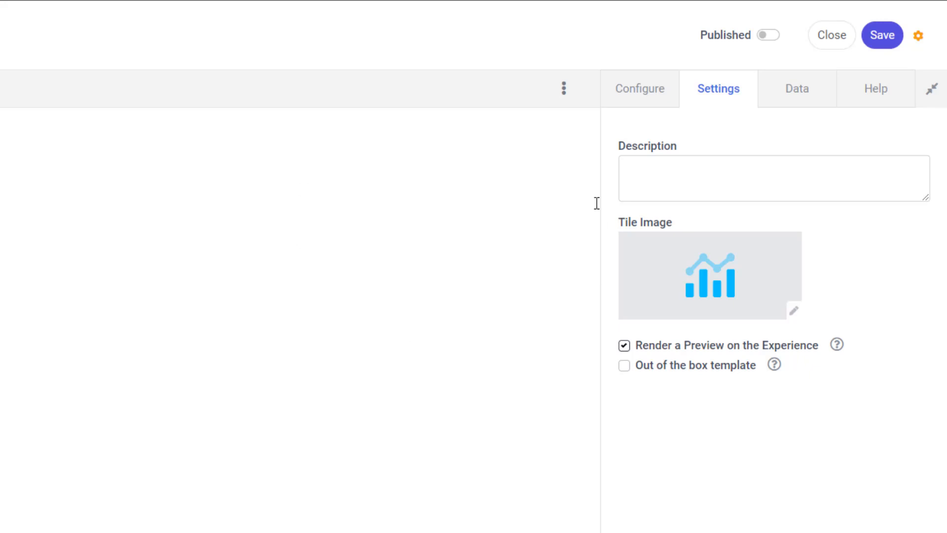
pyautogui.moveTo(601, 53)
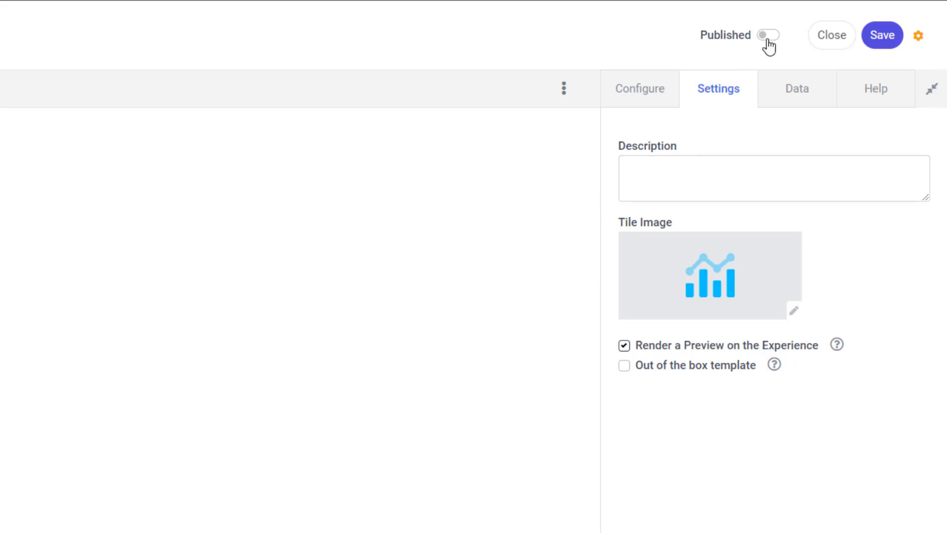
# - Publish the Featured Blog Post template and close the editor
pyautogui.click(768, 36)
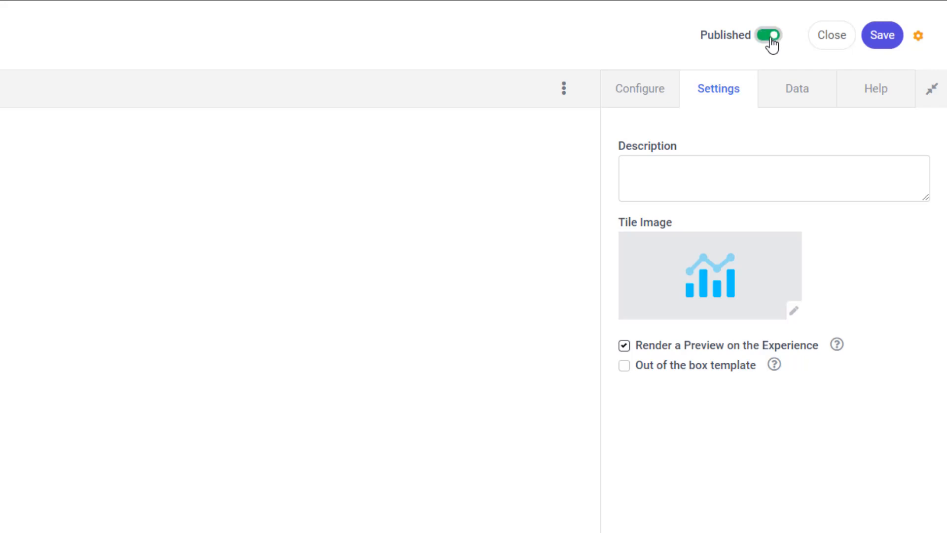
pyautogui.click(882, 35)
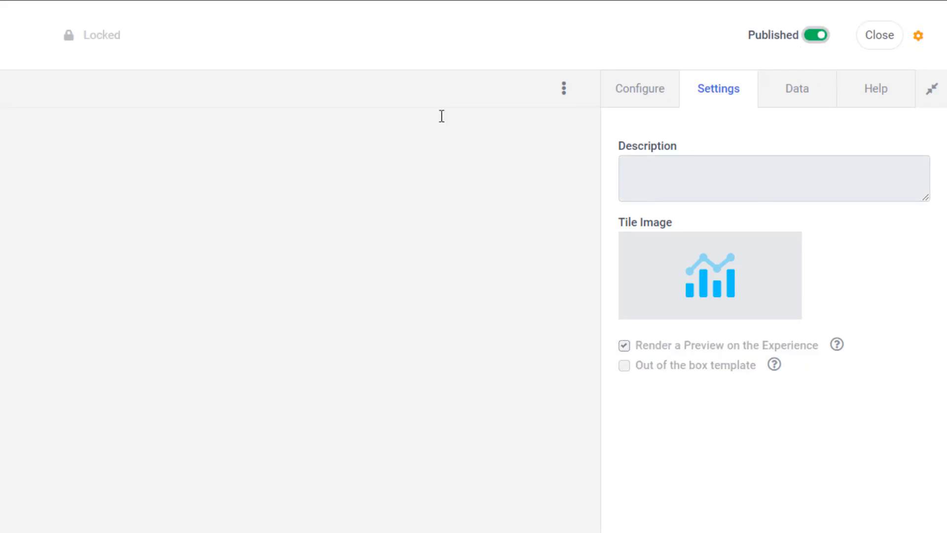
pyautogui.click(879, 35)
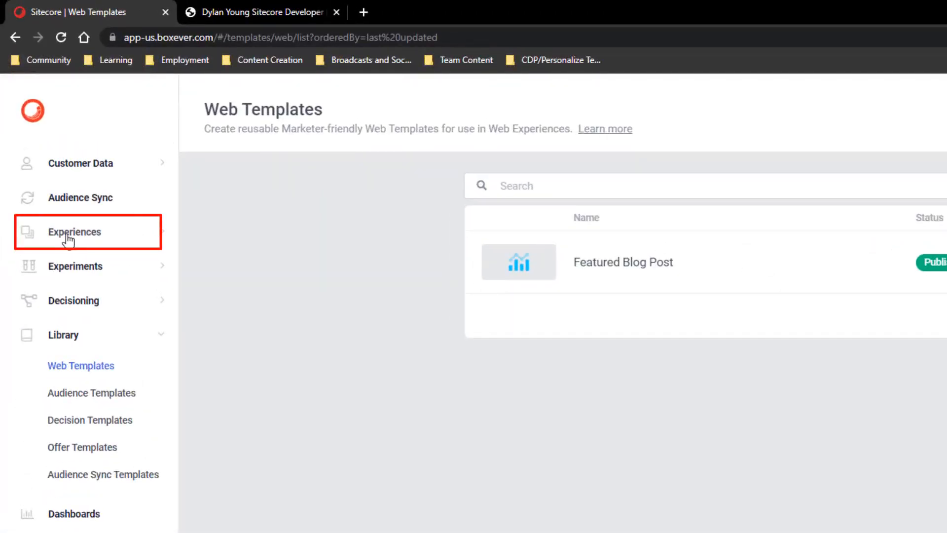
# - Go to the Web Experiences list
pyautogui.click(74, 231)
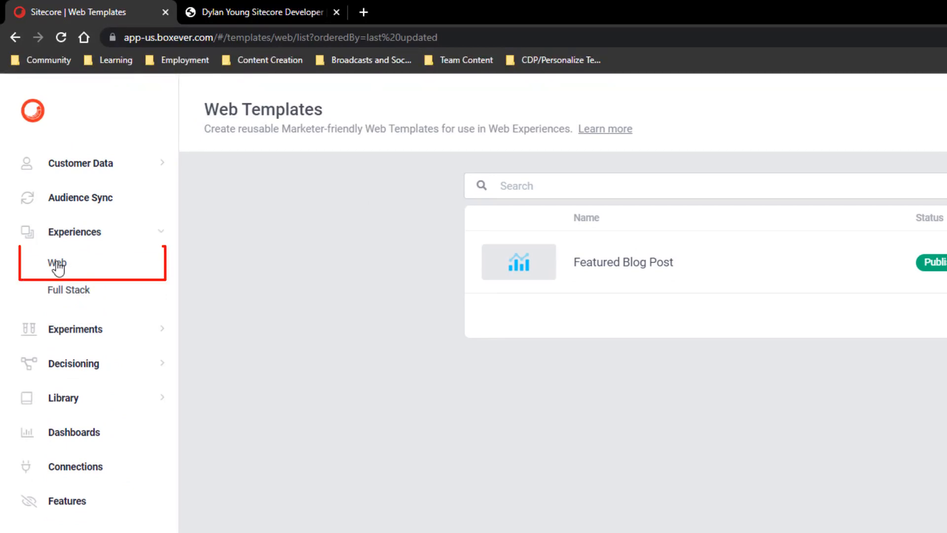
pyautogui.click(55, 263)
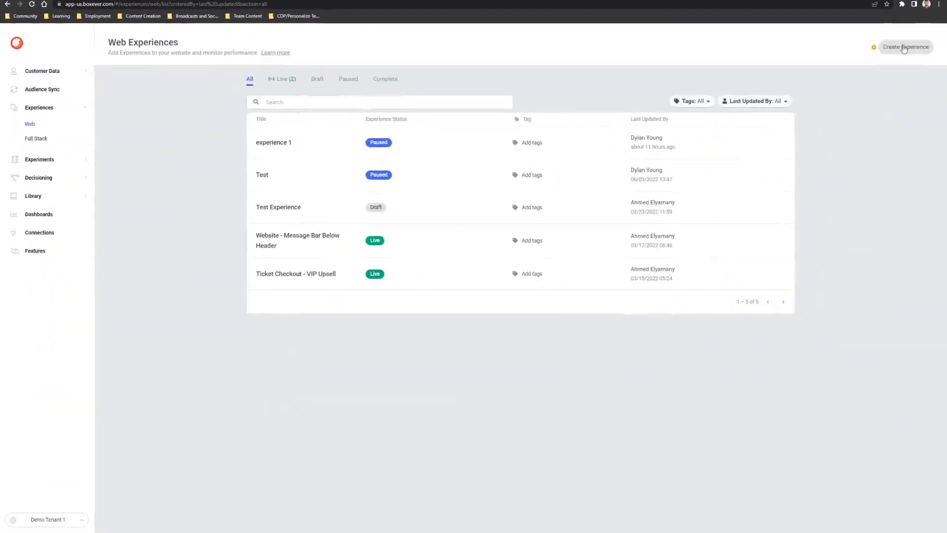
# - Create a new web experience named Experience Demo
pyautogui.click(905, 47)
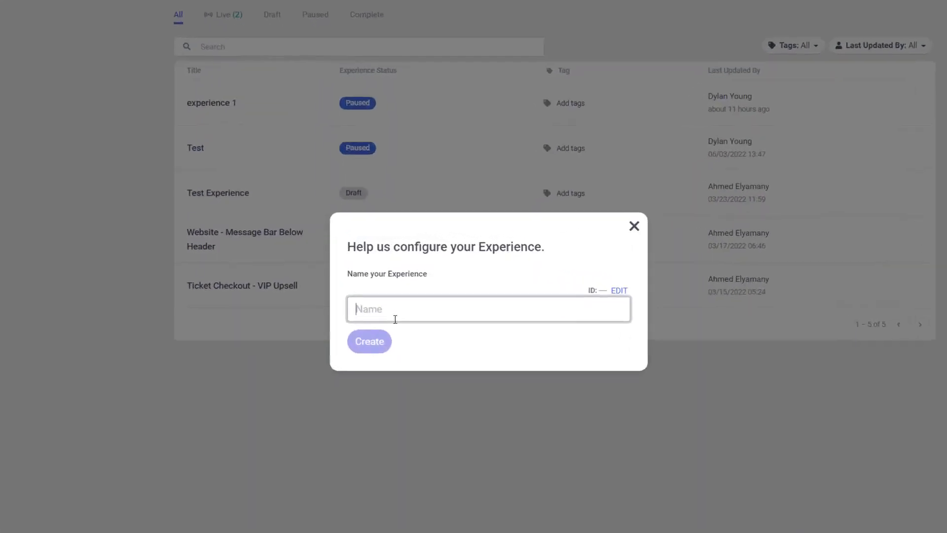
pyautogui.write('Experience Demo')
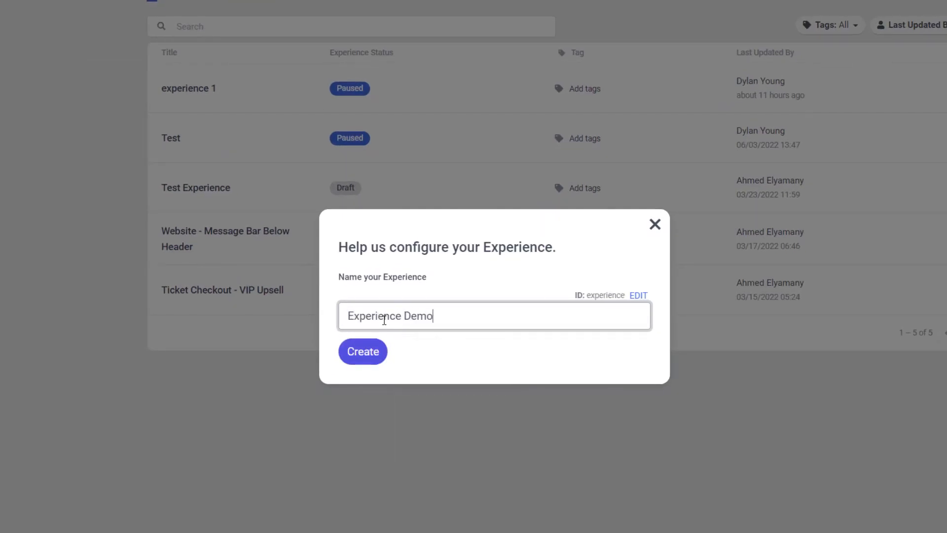
pyautogui.click(362, 351)
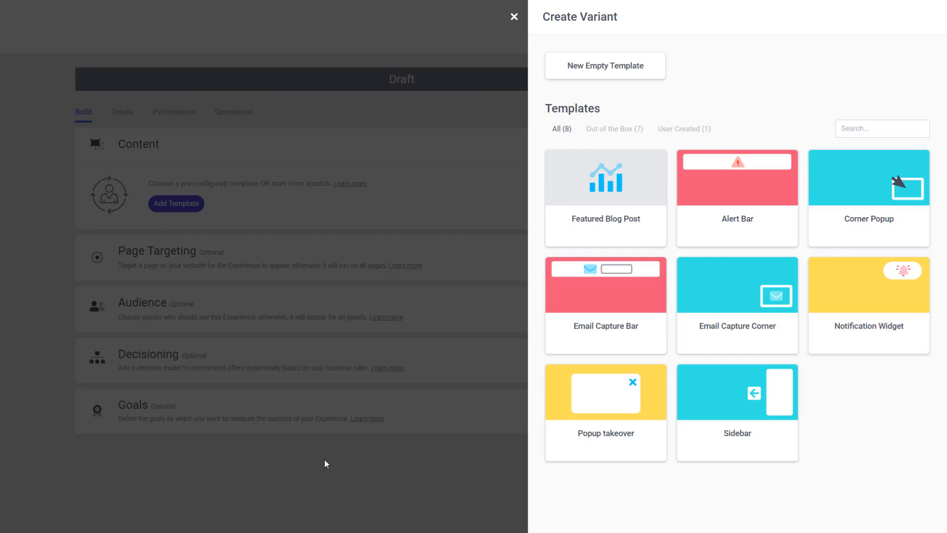
pyautogui.moveTo(362, 457)
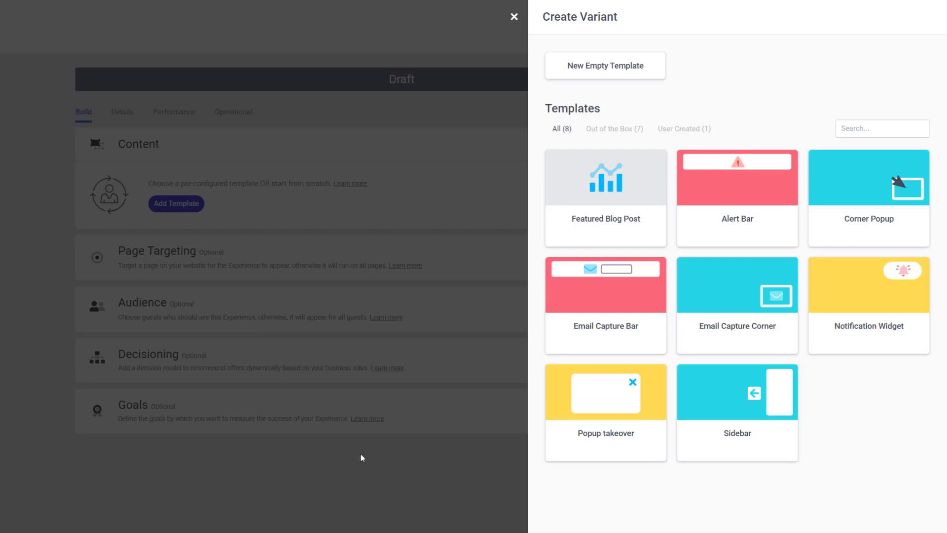
pyautogui.moveTo(620, 165)
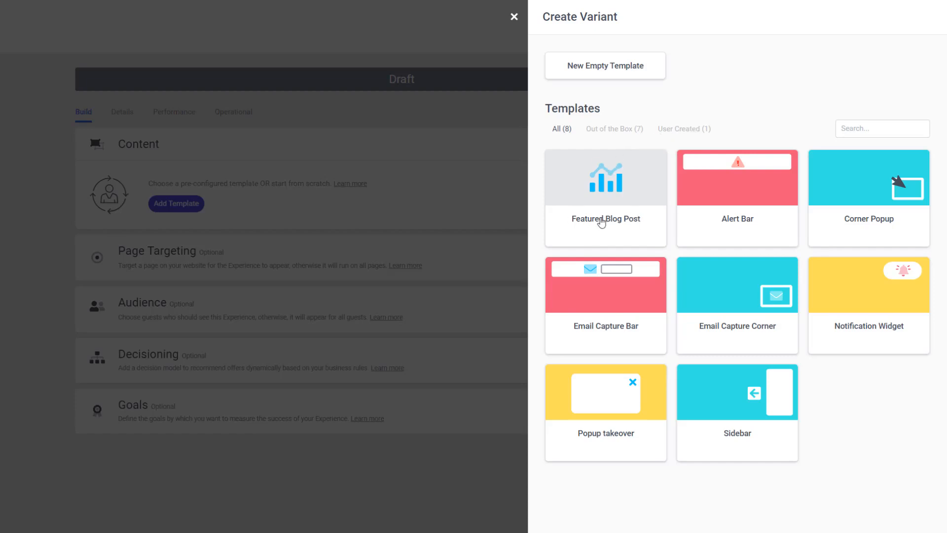
pyautogui.moveTo(623, 145)
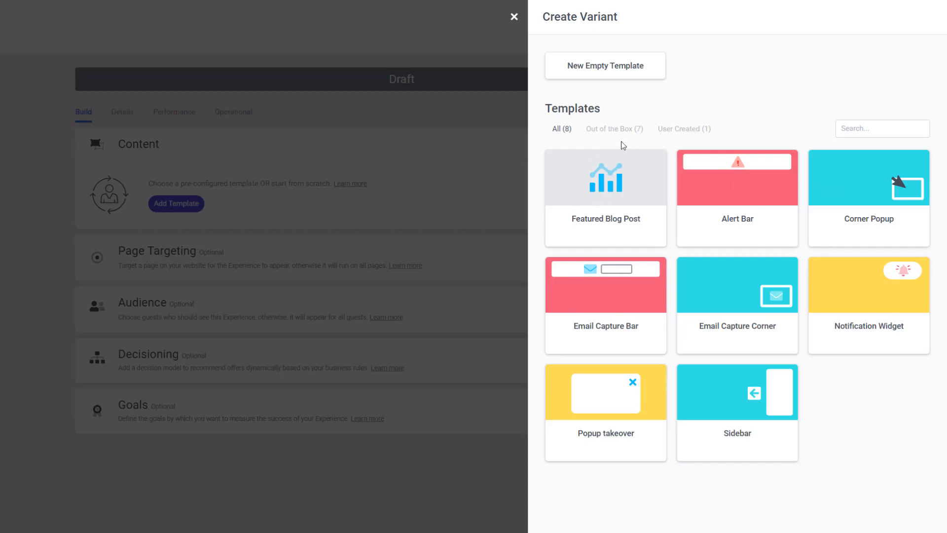
# - Filter variant templates to User Created and pick Featured Blog Post
pyautogui.click(614, 128)
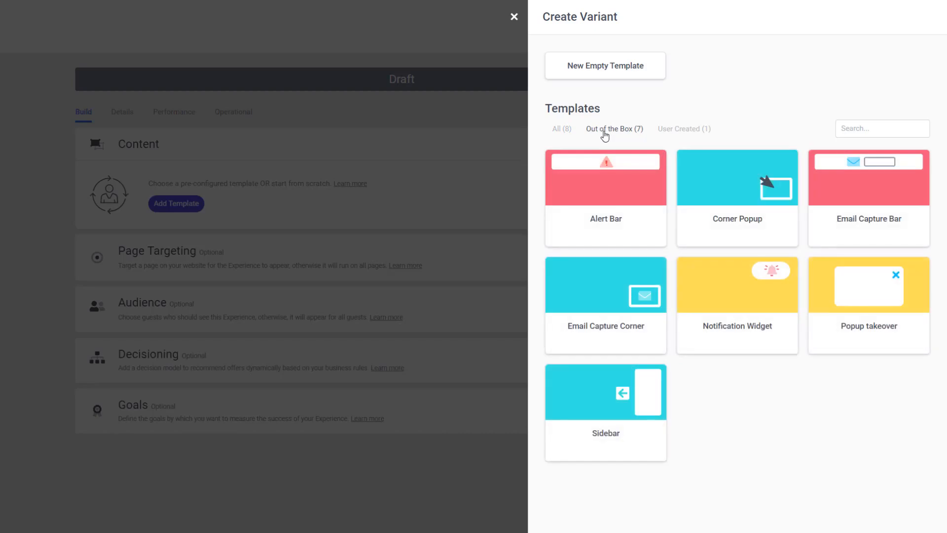
pyautogui.moveTo(653, 131)
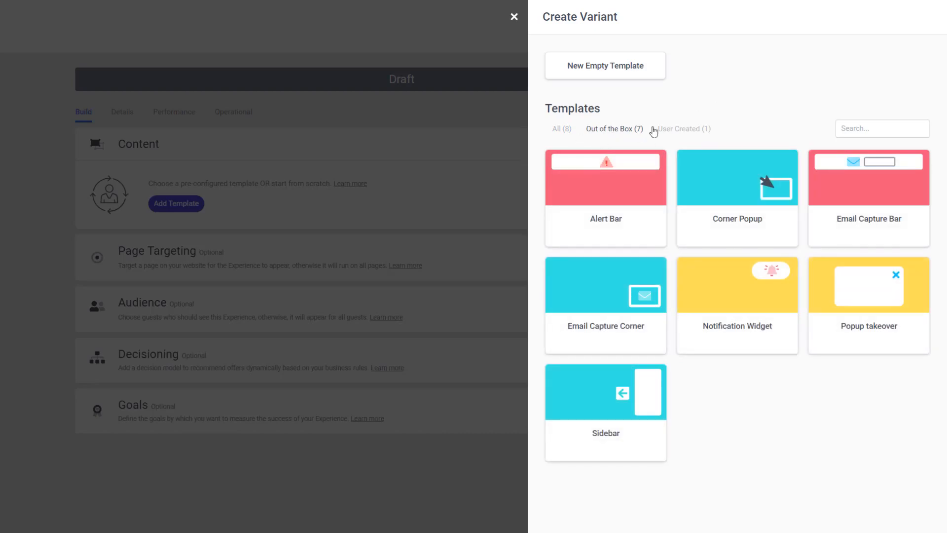
pyautogui.click(683, 128)
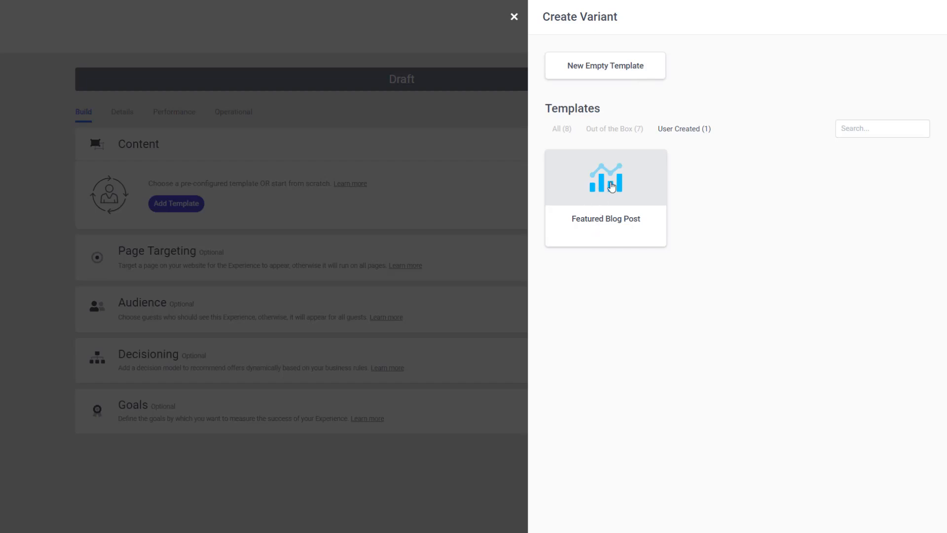
pyautogui.click(605, 176)
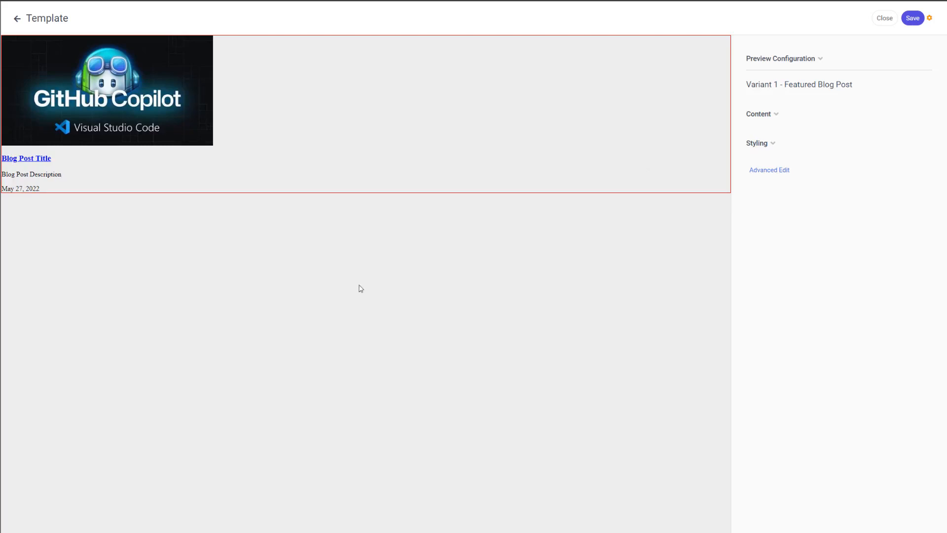
pyautogui.moveTo(354, 153)
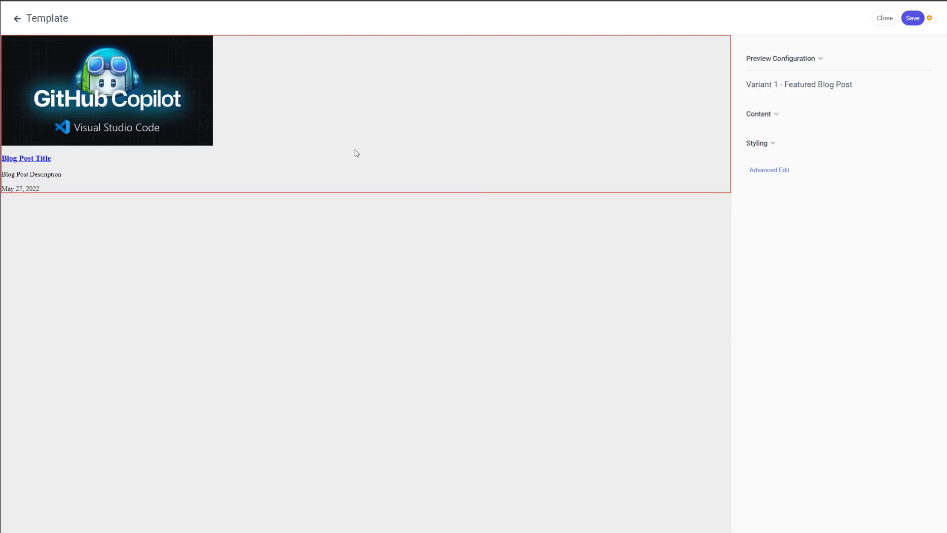
pyautogui.moveTo(776, 146)
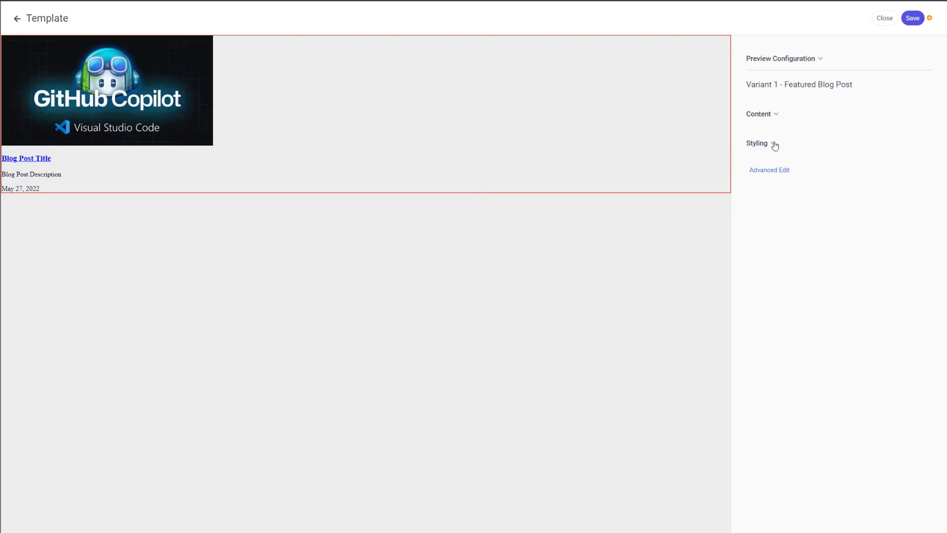
# - Replace the Featured Blog Post description with 'Hello Friend, this is Sitecore Personalize'
pyautogui.click(759, 114)
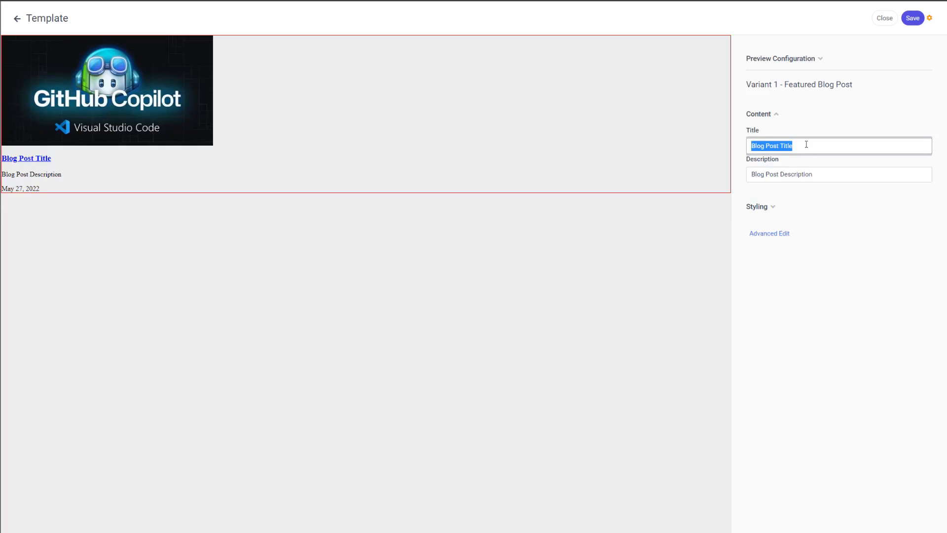
pyautogui.write('Bl')
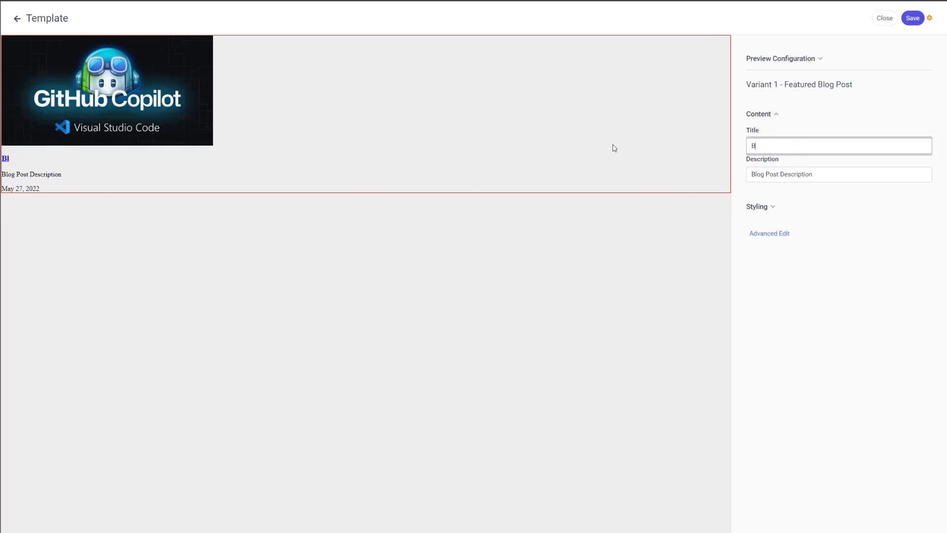
pyautogui.write('A Simple Title')
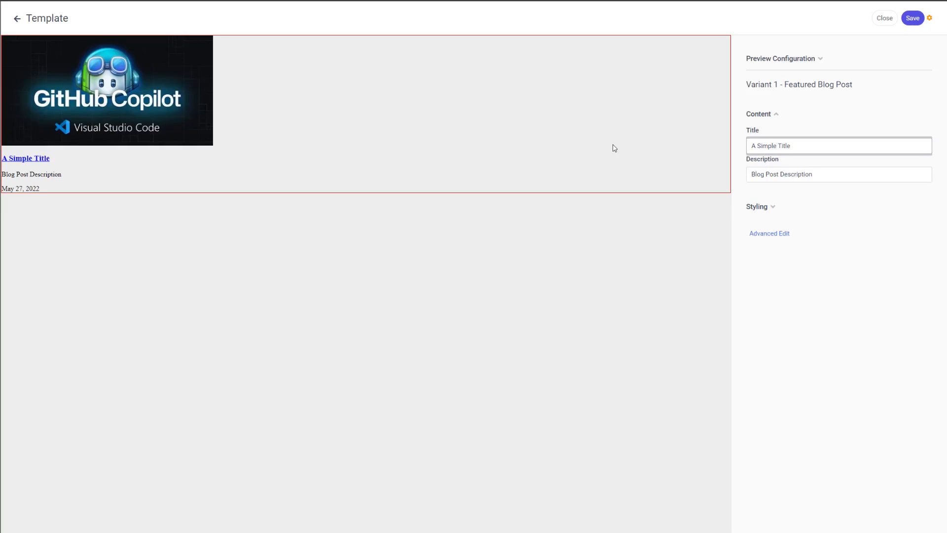
pyautogui.tripleClick(781, 173)
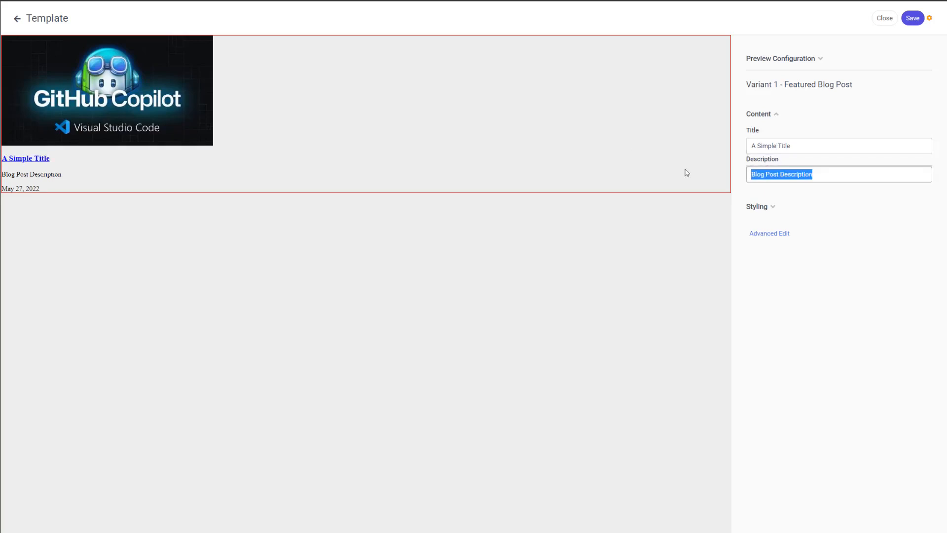
pyautogui.write('Hello Friend, th')
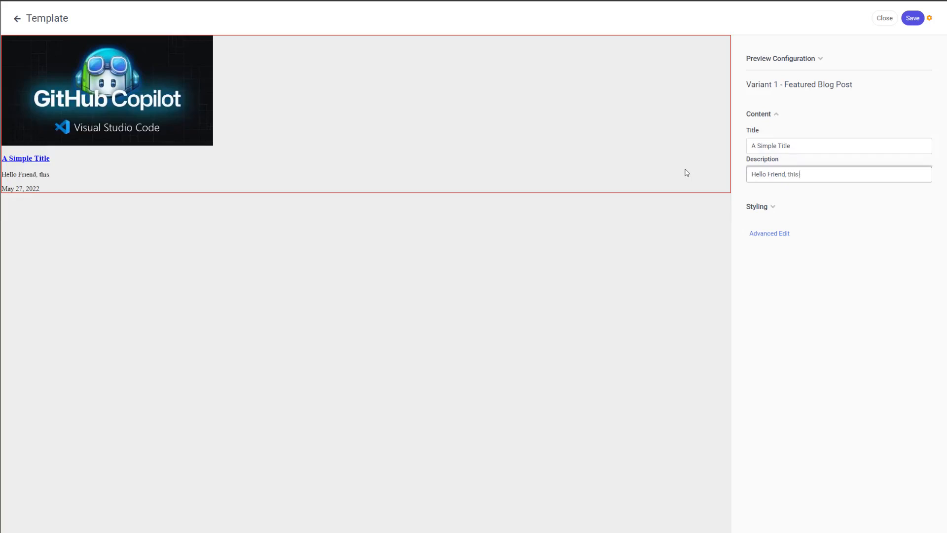
pyautogui.write('is Sitecore')
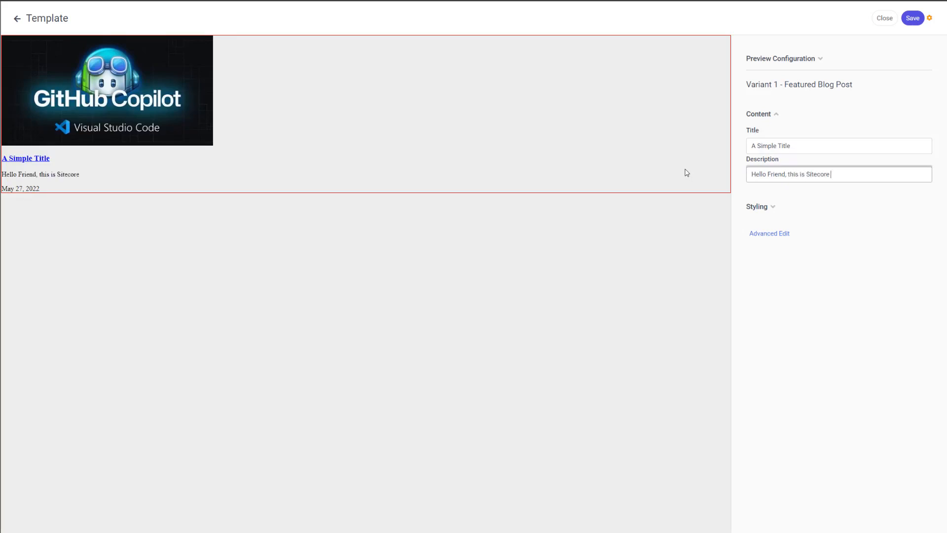
pyautogui.write('Personalize')
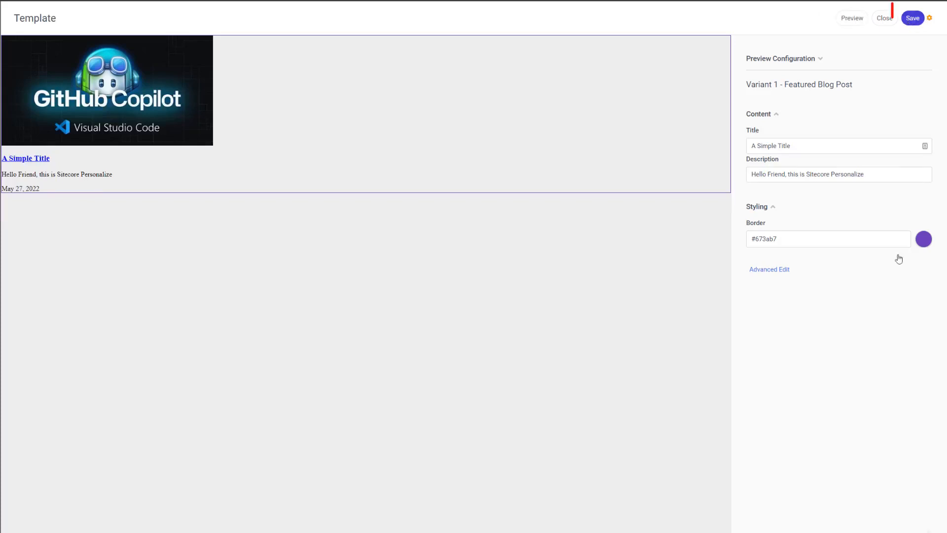
# - Save the variant with the new description and purple #673ab7 border, returning to the overview
pyautogui.click(912, 18)
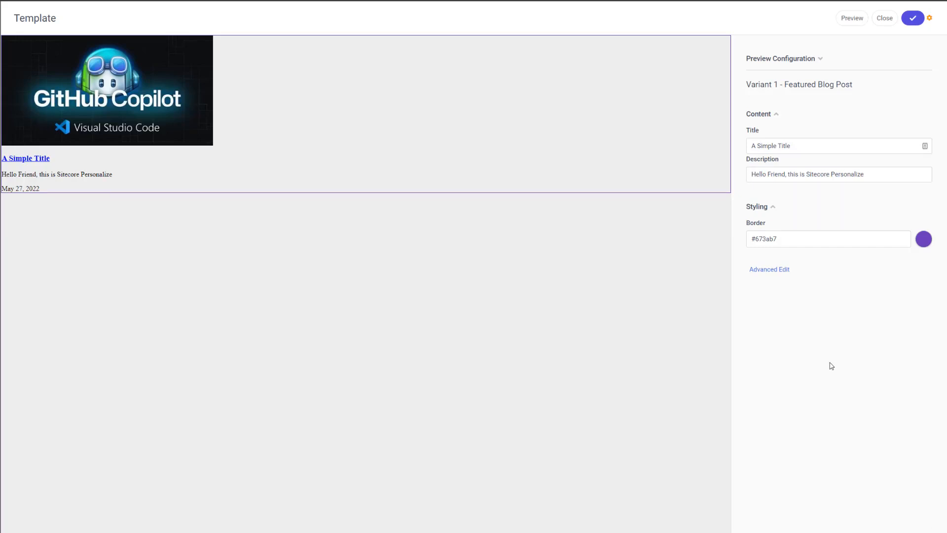
pyautogui.moveTo(610, 267)
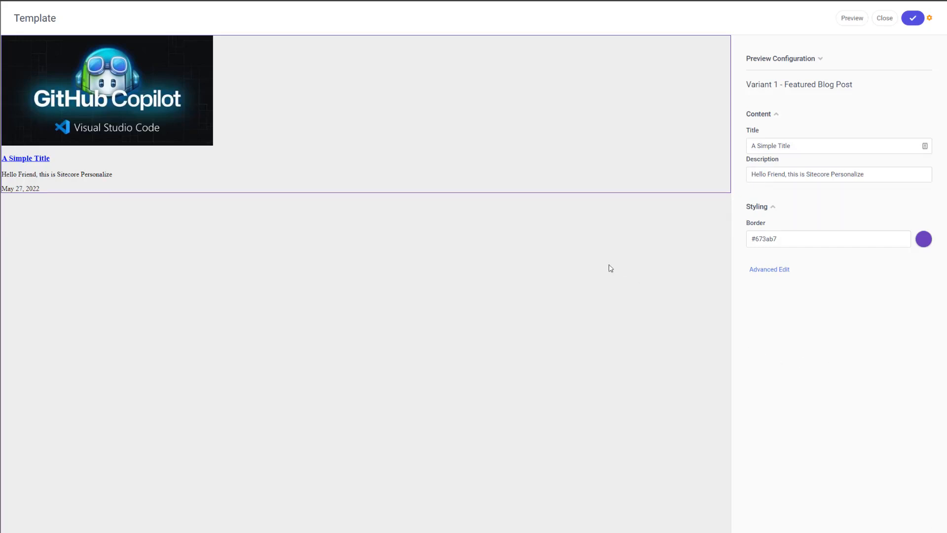
pyautogui.moveTo(669, 349)
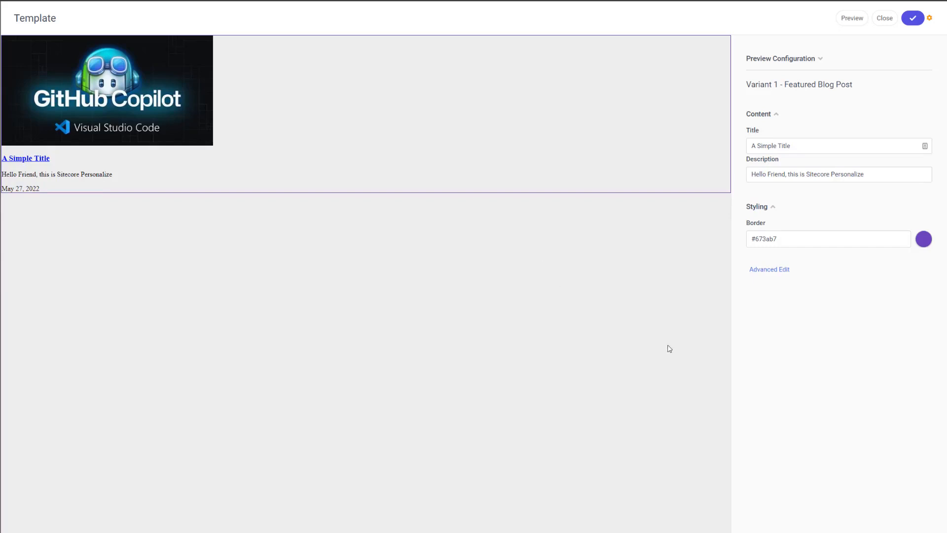
pyautogui.moveTo(432, 313)
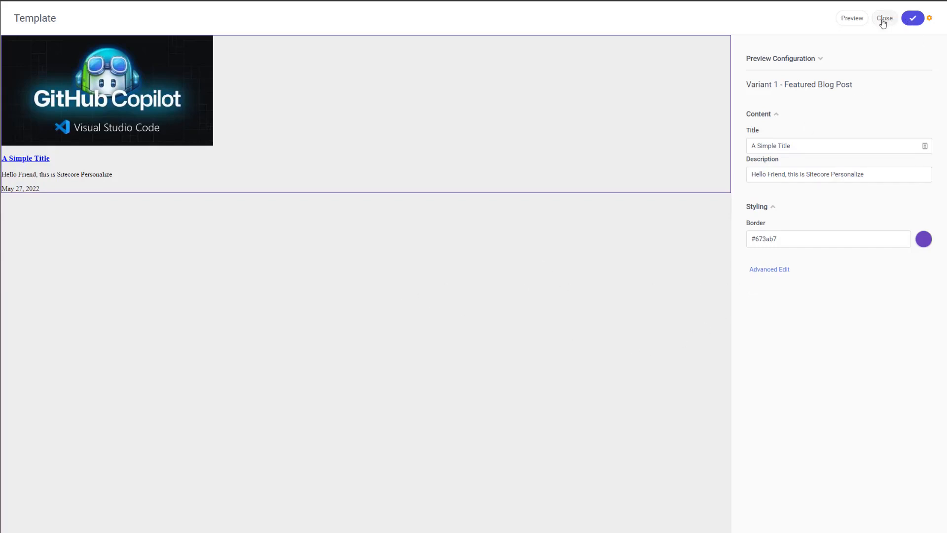
pyautogui.click(884, 18)
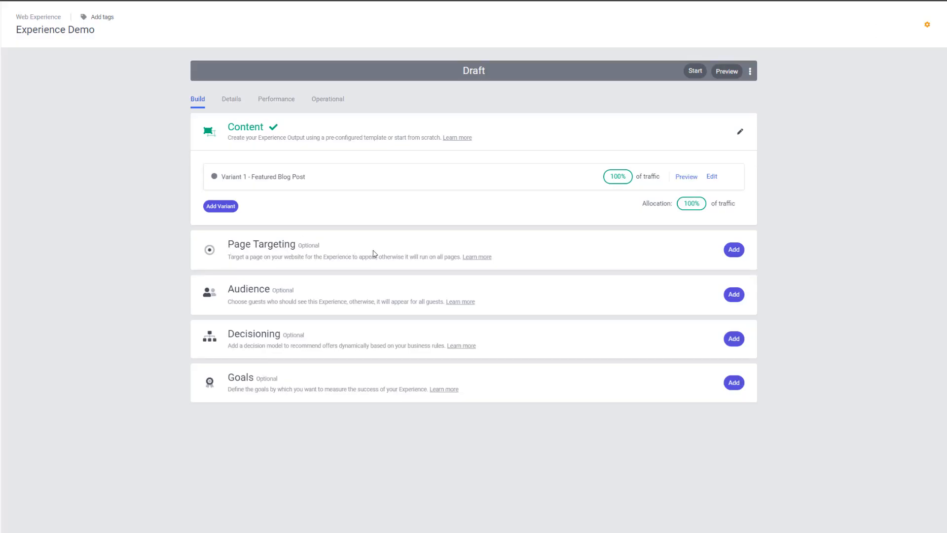
pyautogui.moveTo(389, 244)
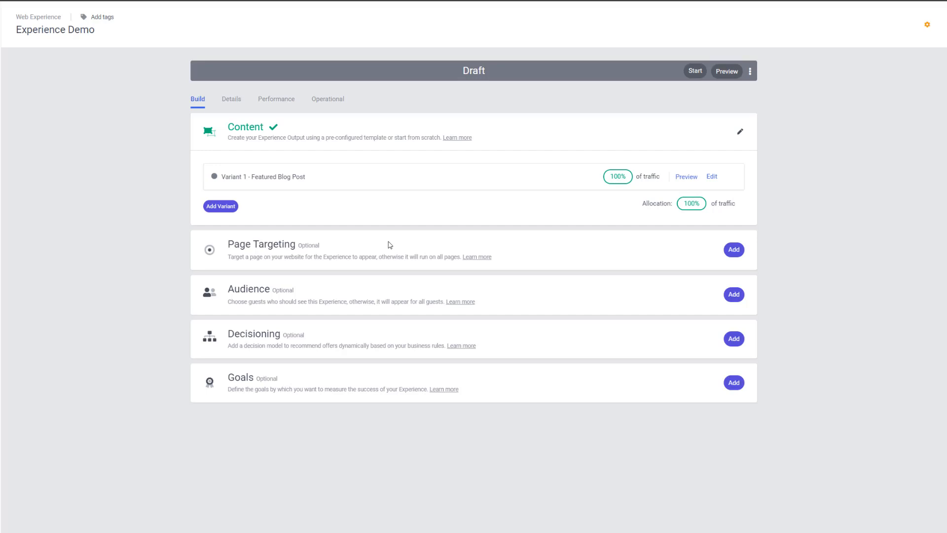
# - Begin adding page targeting for the Experience Demo experience
pyautogui.click(733, 248)
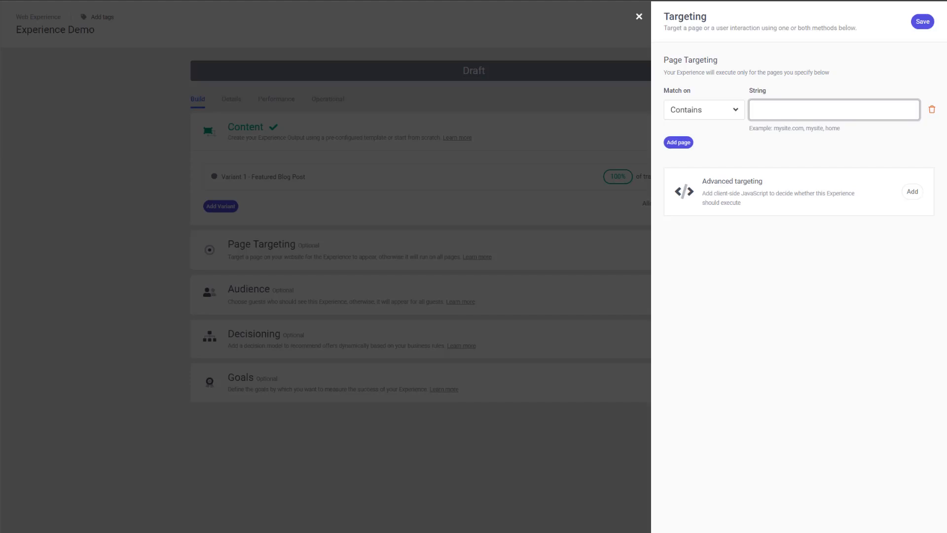
# - Save page targeting matching URLs containing dylanyoung.dev or localhost
pyautogui.write('dylanyoun')
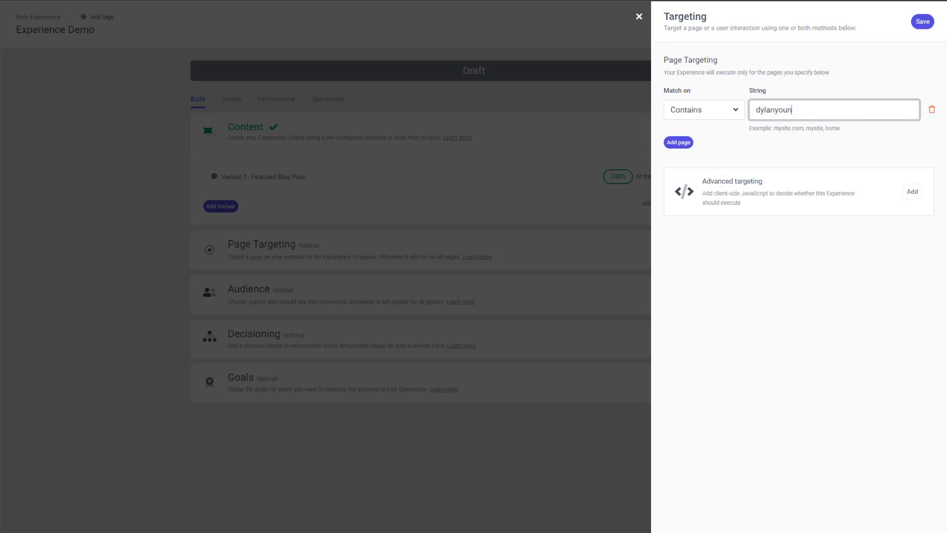
pyautogui.write('g.dev')
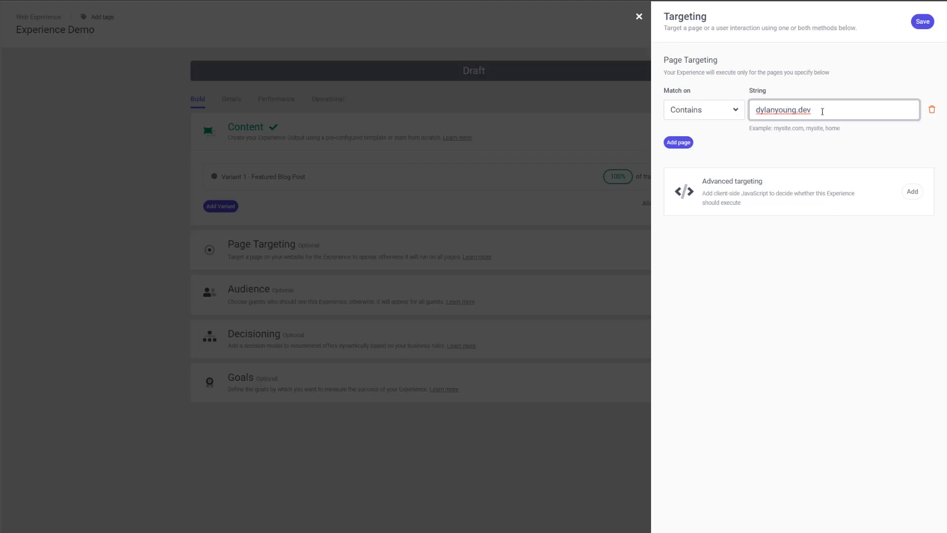
pyautogui.click(677, 142)
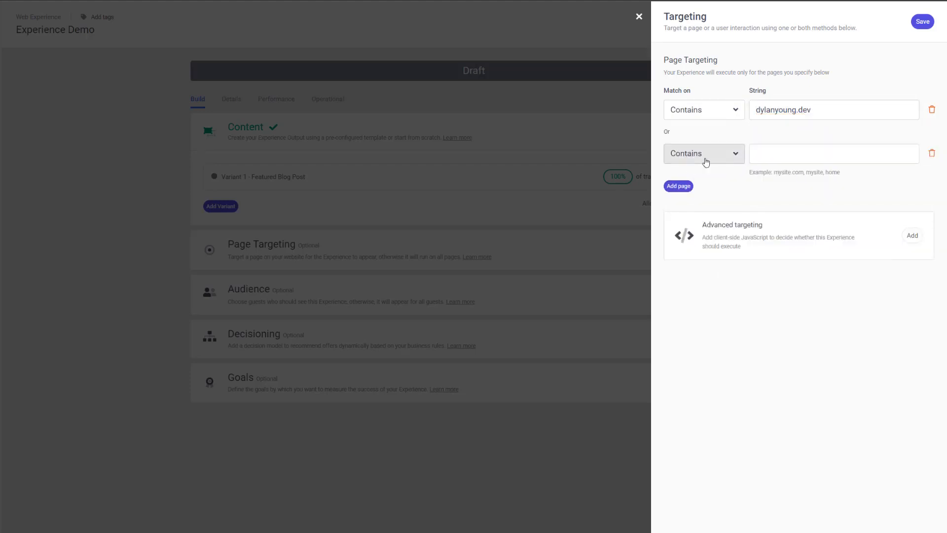
pyautogui.write('localhost')
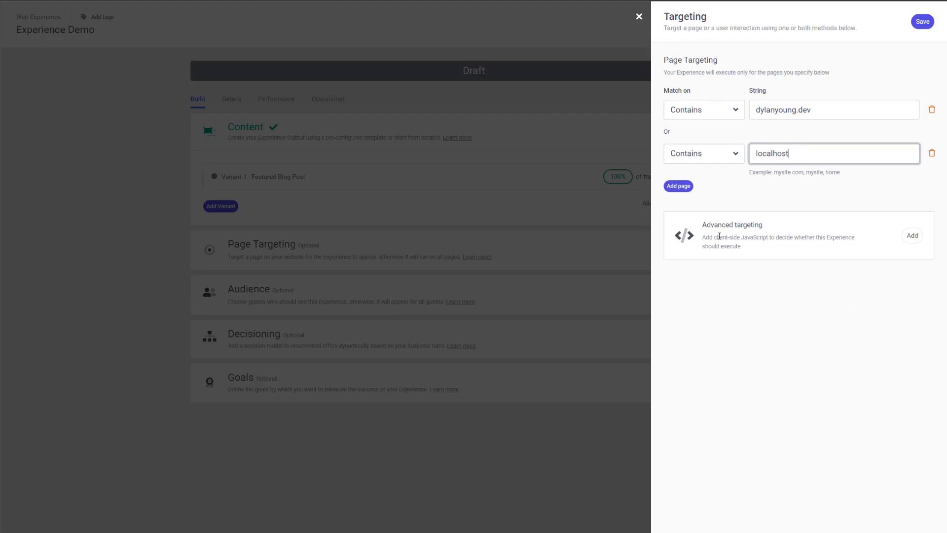
pyautogui.moveTo(714, 260)
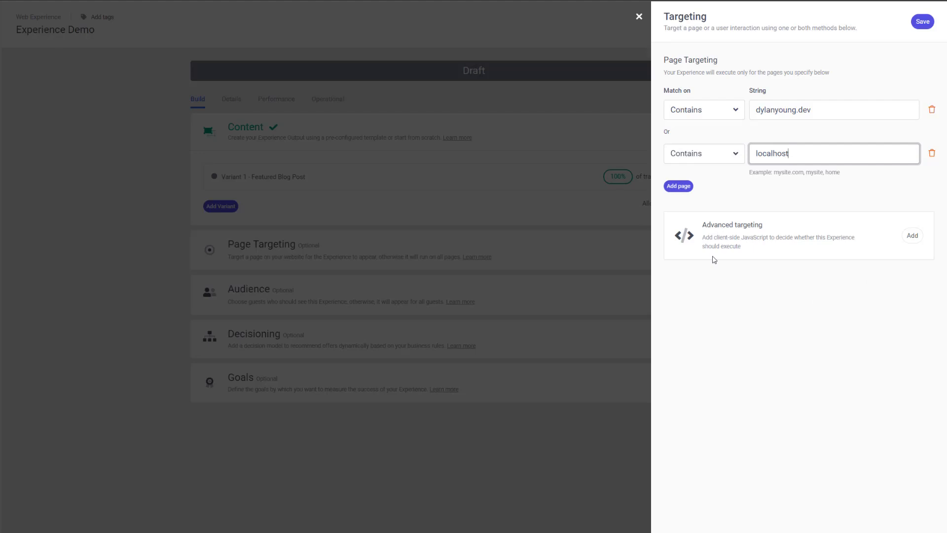
pyautogui.moveTo(874, 222)
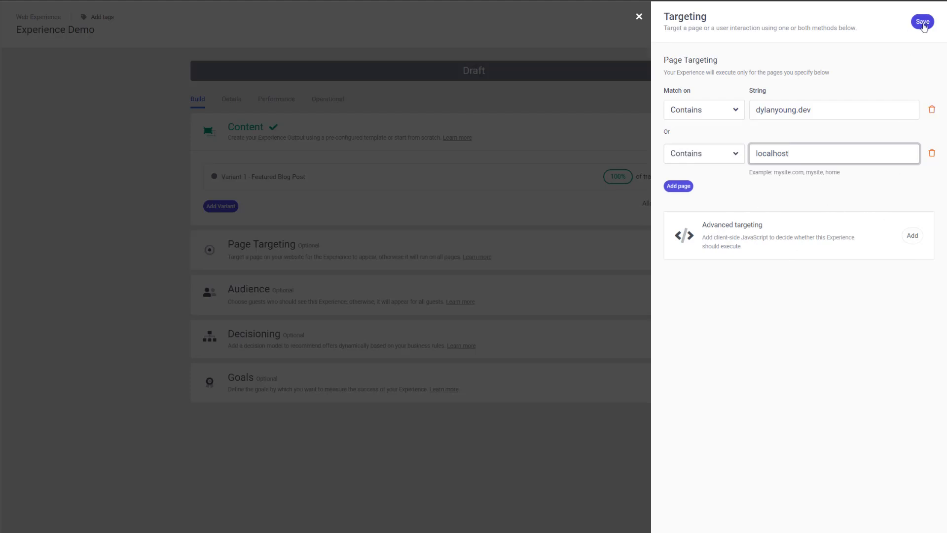
pyautogui.click(921, 22)
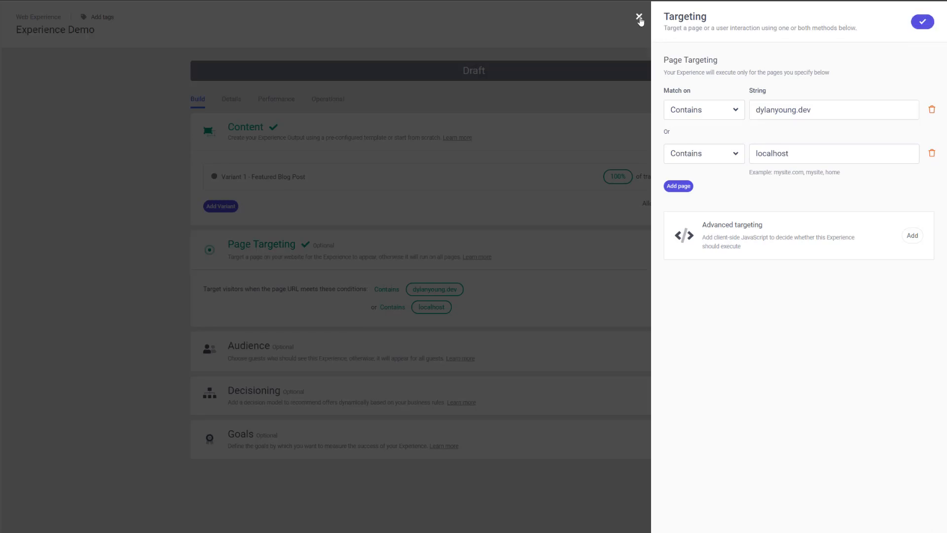
# - Dismiss the targeting panel to review both conditions on the Build tab
pyautogui.click(639, 18)
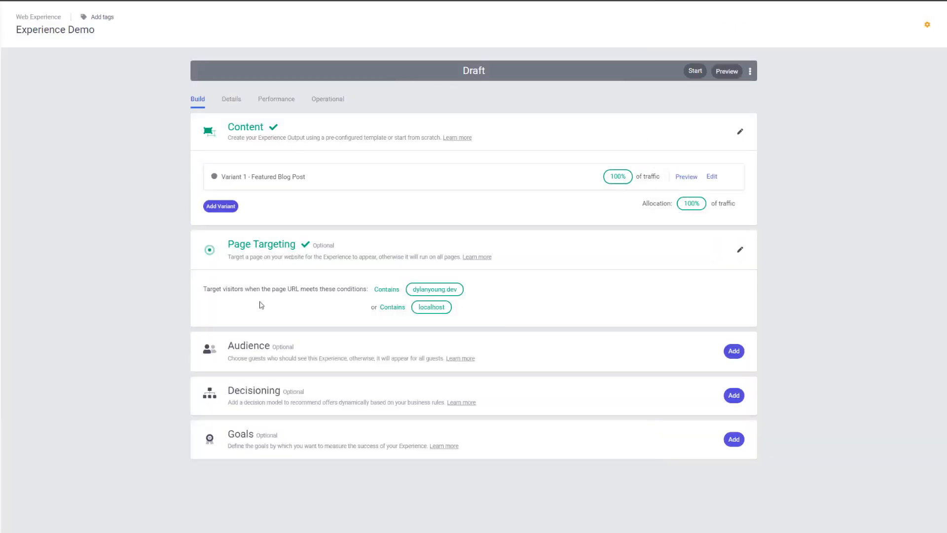
pyautogui.moveTo(423, 414)
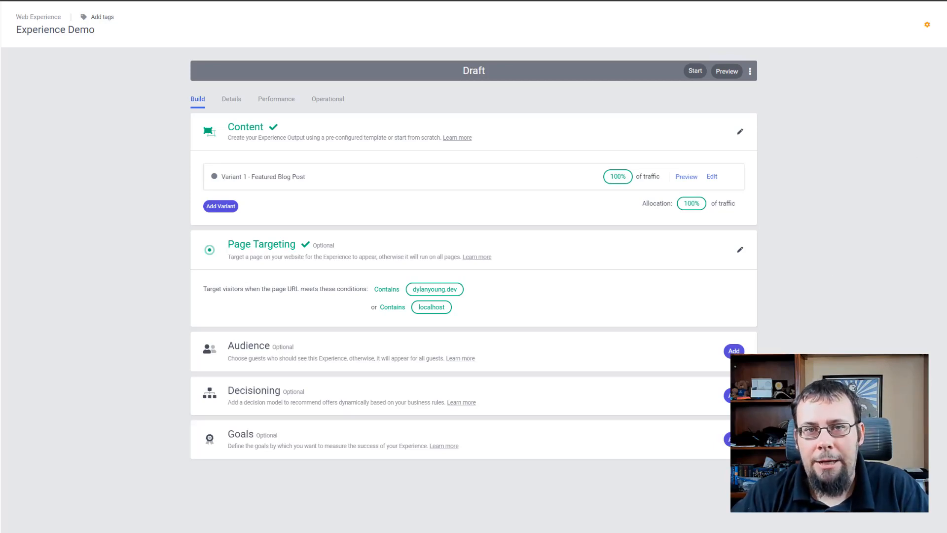
pyautogui.moveTo(483, 394)
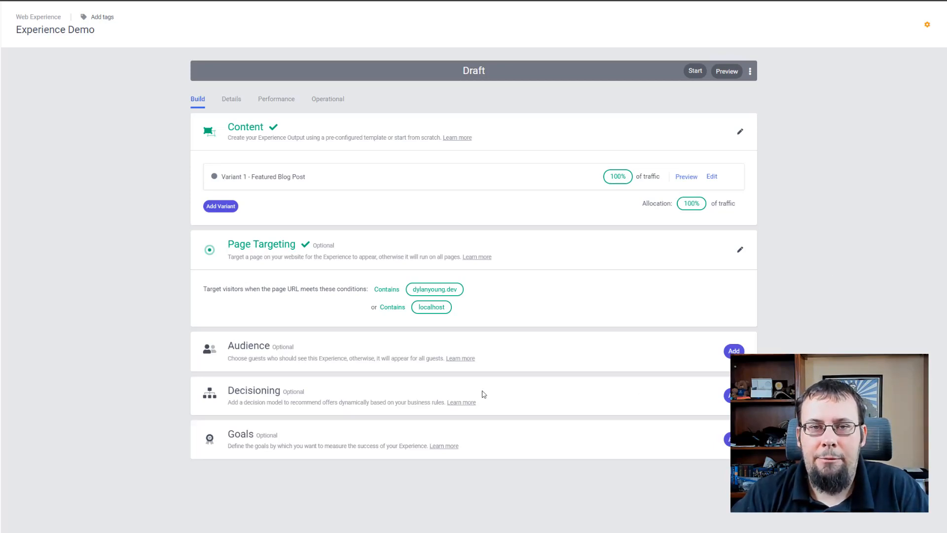